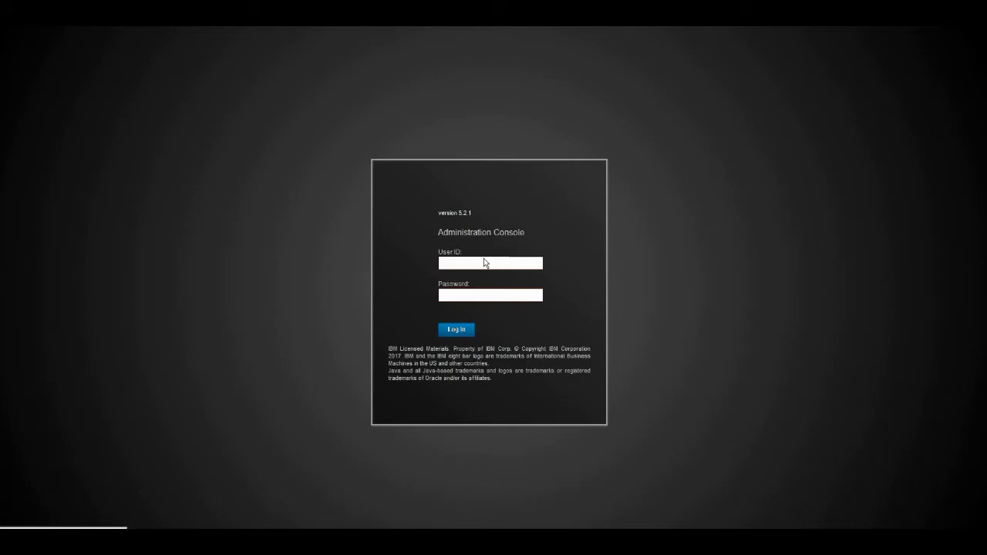
Step: Sign in to the Administration Console as admin and enter Access Governance Core
type("admin")
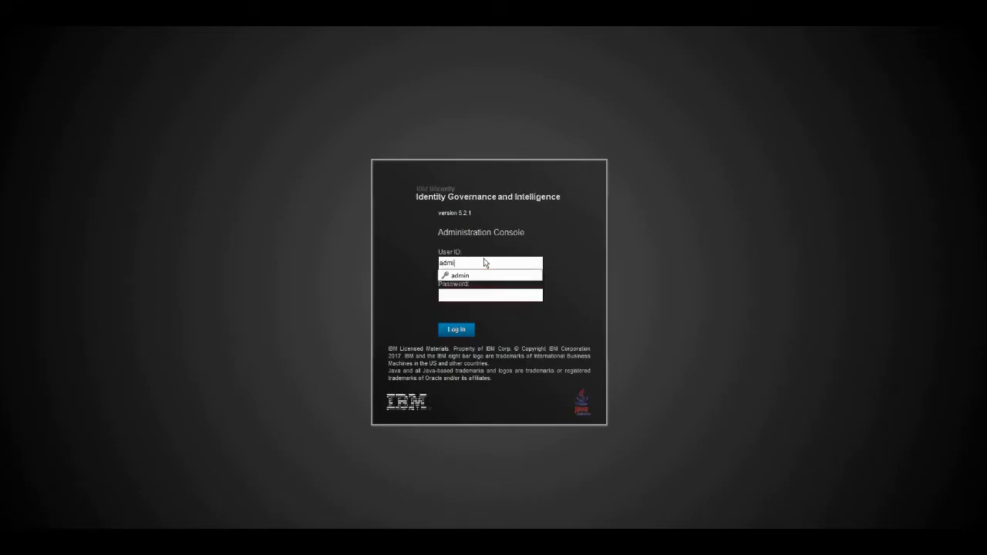
left_click(455, 329)
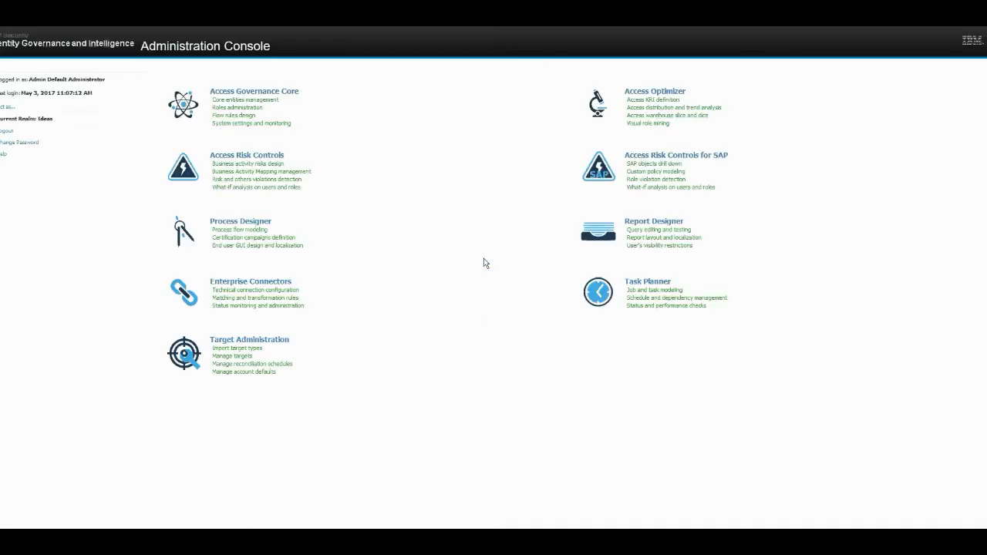
left_click(253, 91)
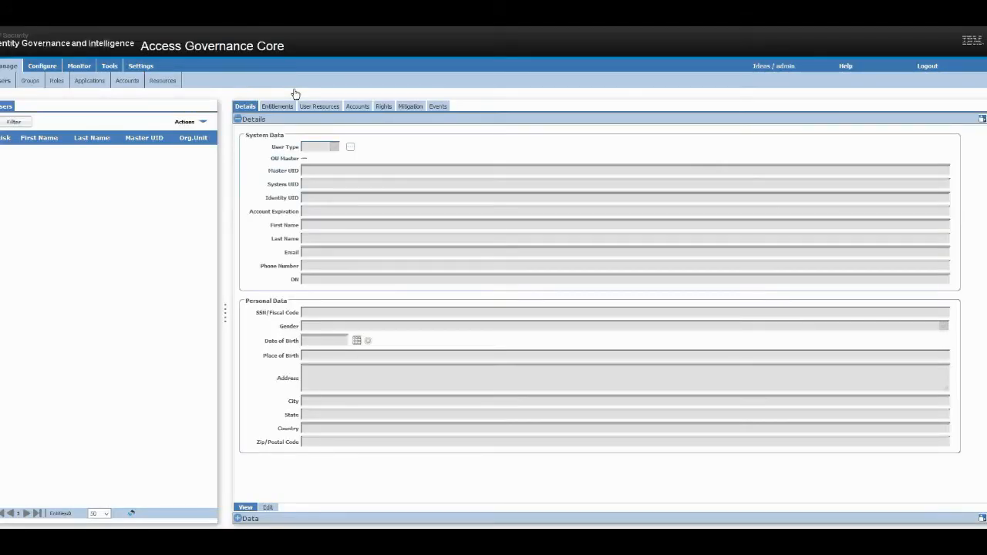
mouse_move(200, 123)
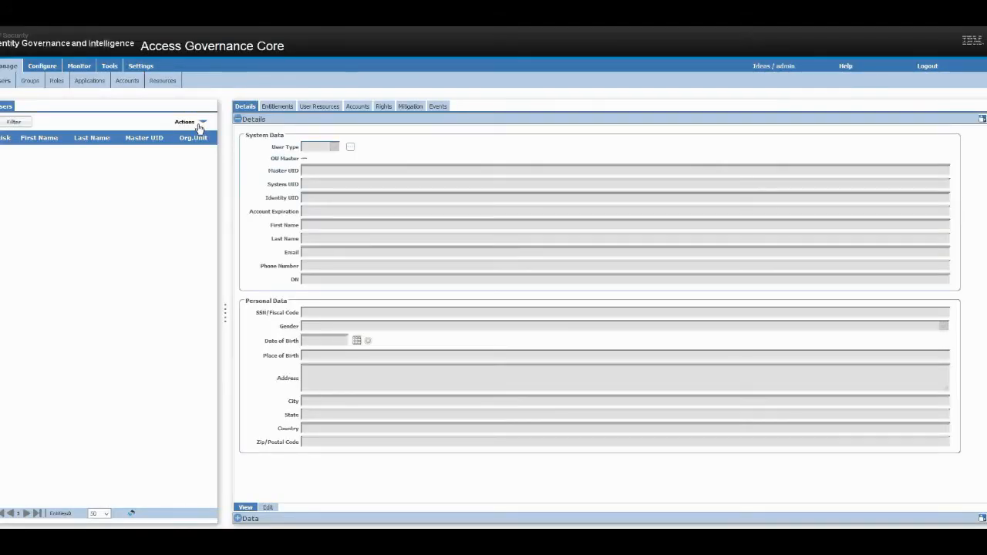
Step: Add a new Employee user under the ACME Corp. org unit and save the details
left_click(265, 507)
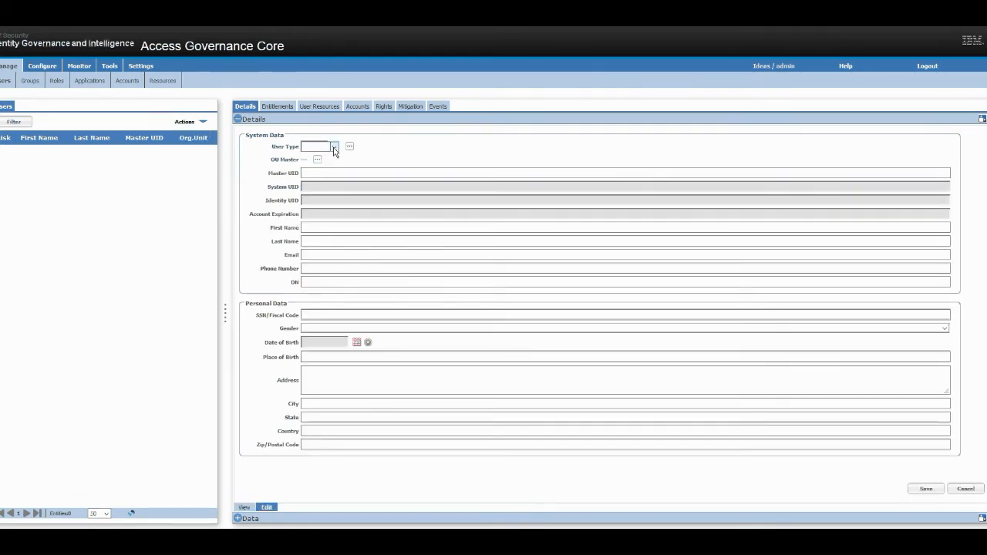
left_click(334, 147)
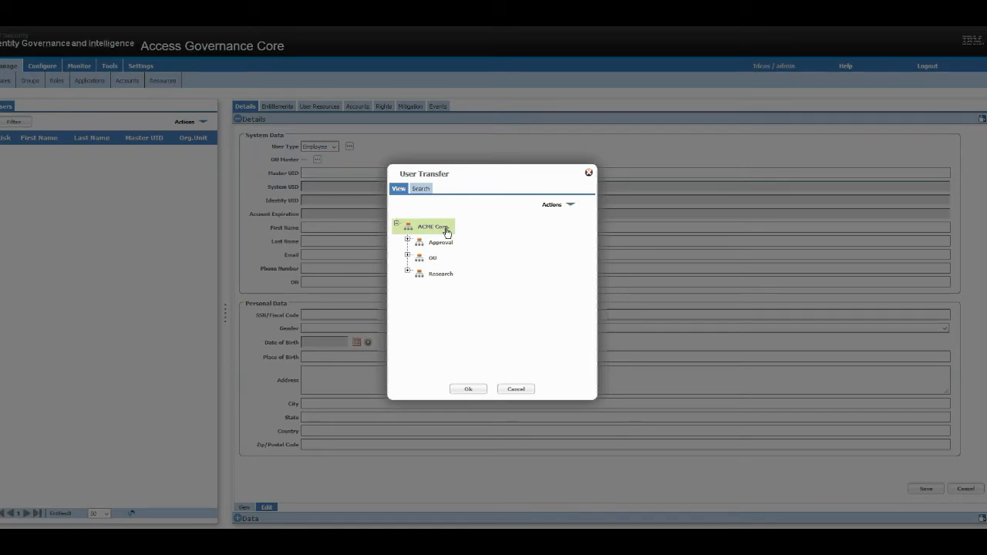
left_click(467, 389)
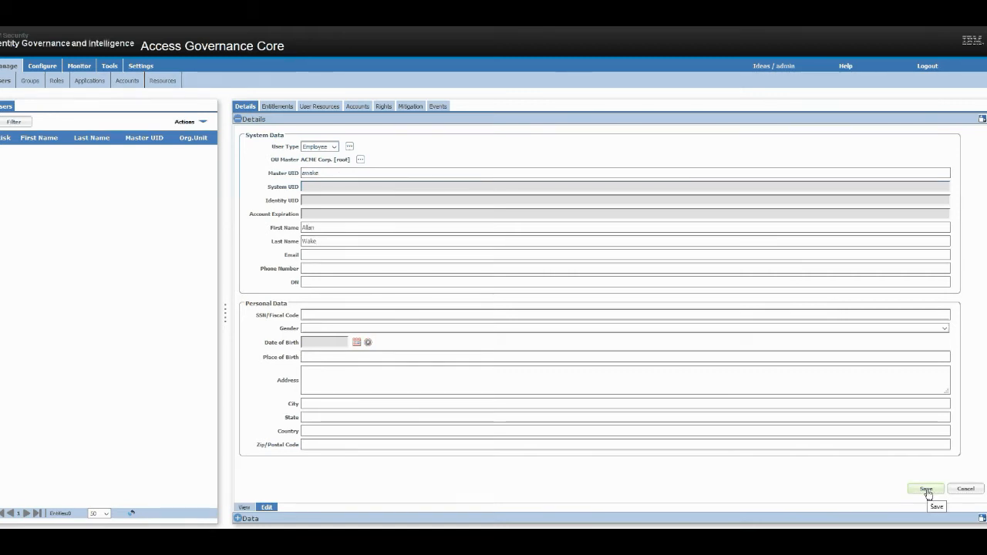
left_click(926, 489)
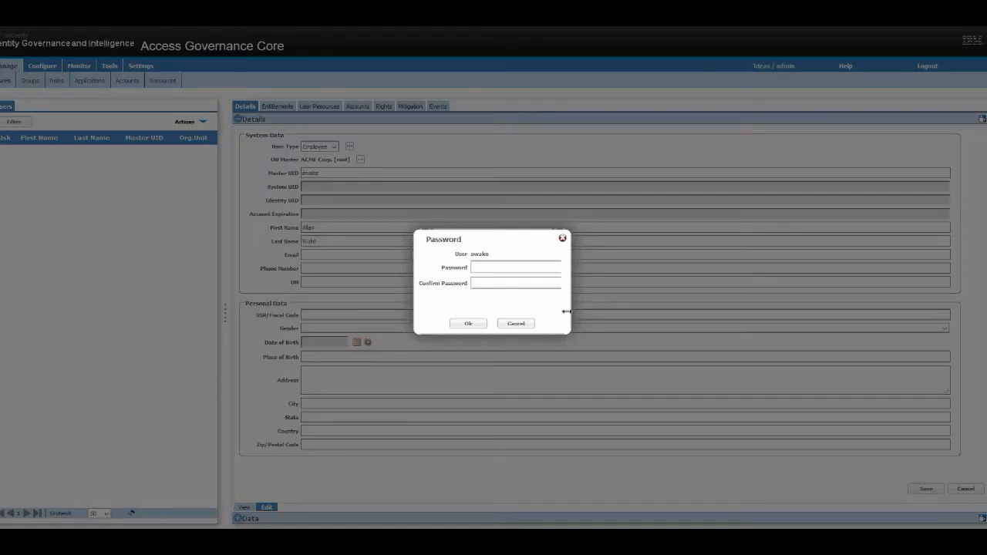
Step: Set and confirm the new user's password, acknowledging the success message
type("••")
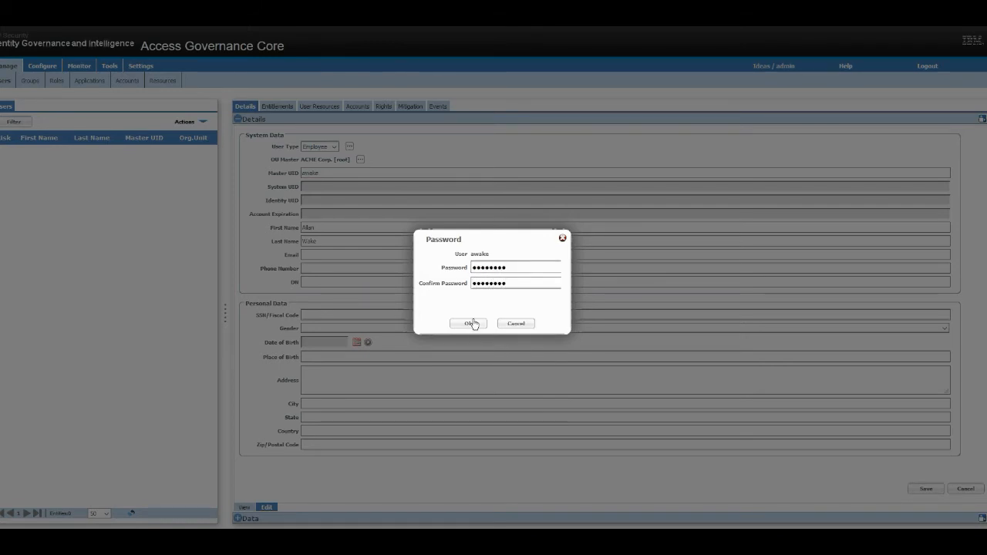
left_click(466, 324)
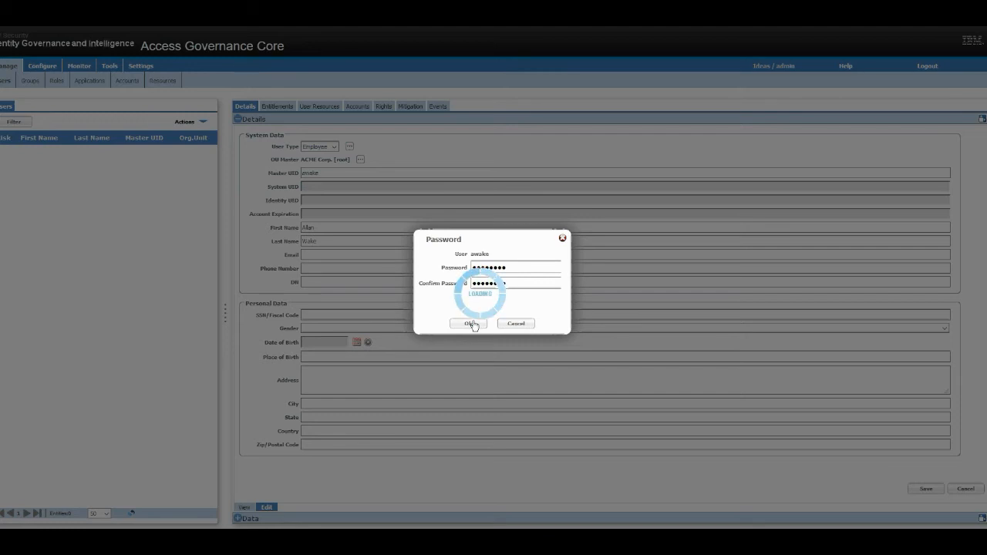
left_click(469, 324)
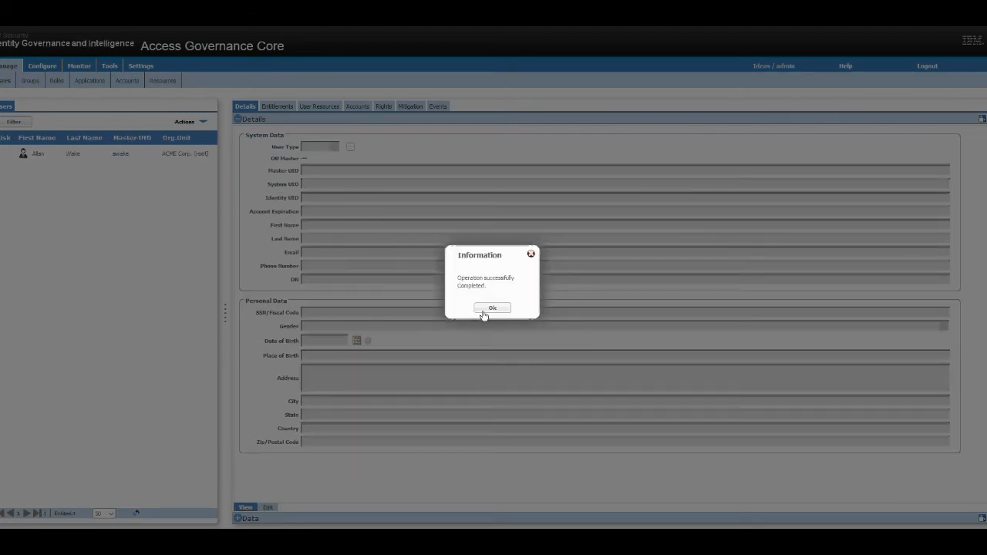
Step: From the user's Accounts list, start adding an account on the Active Directory Sandbox target
left_click(494, 309)
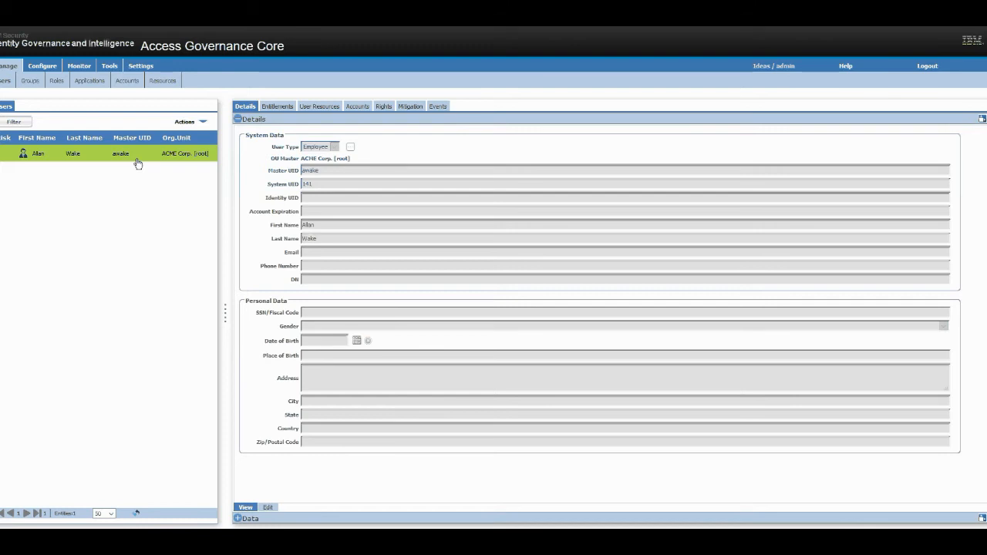
mouse_move(139, 172)
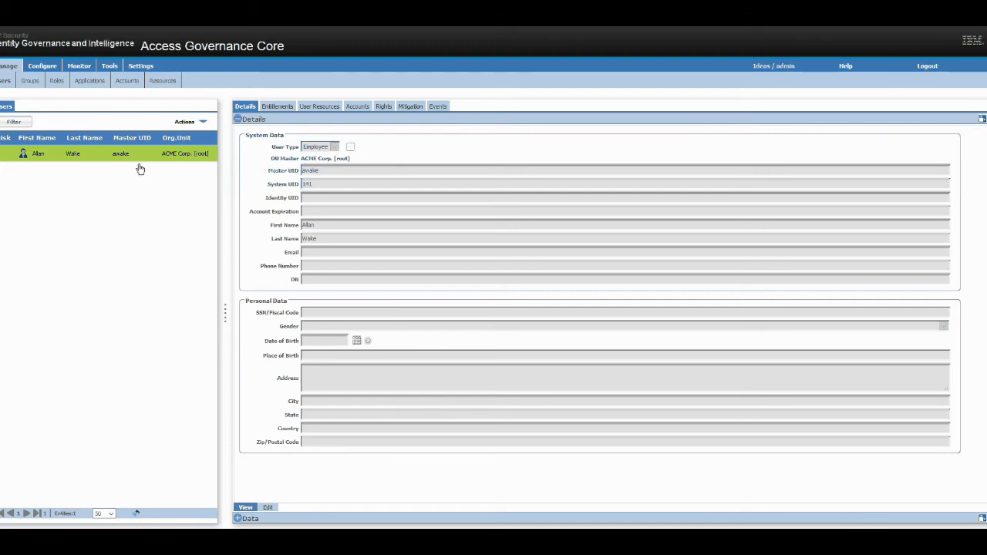
mouse_move(135, 153)
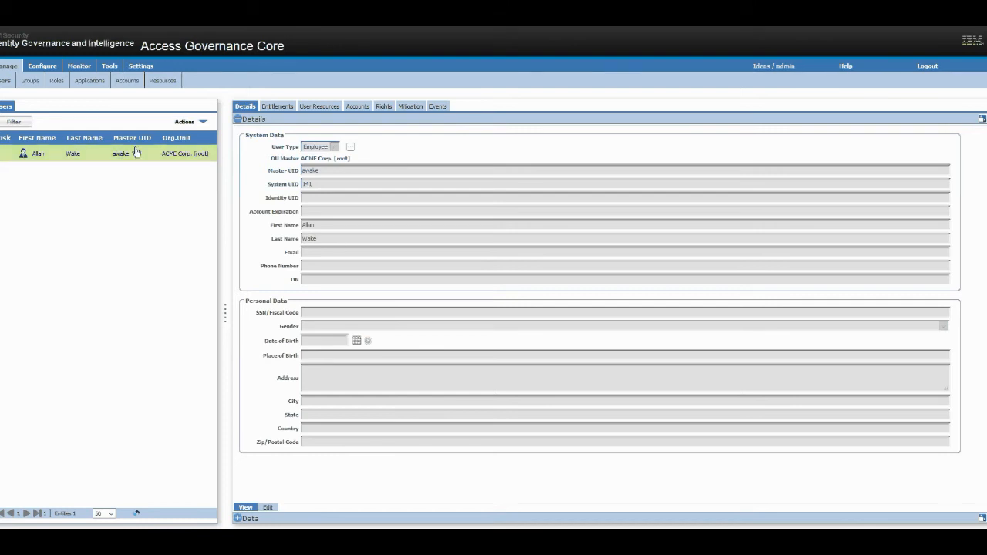
mouse_move(355, 108)
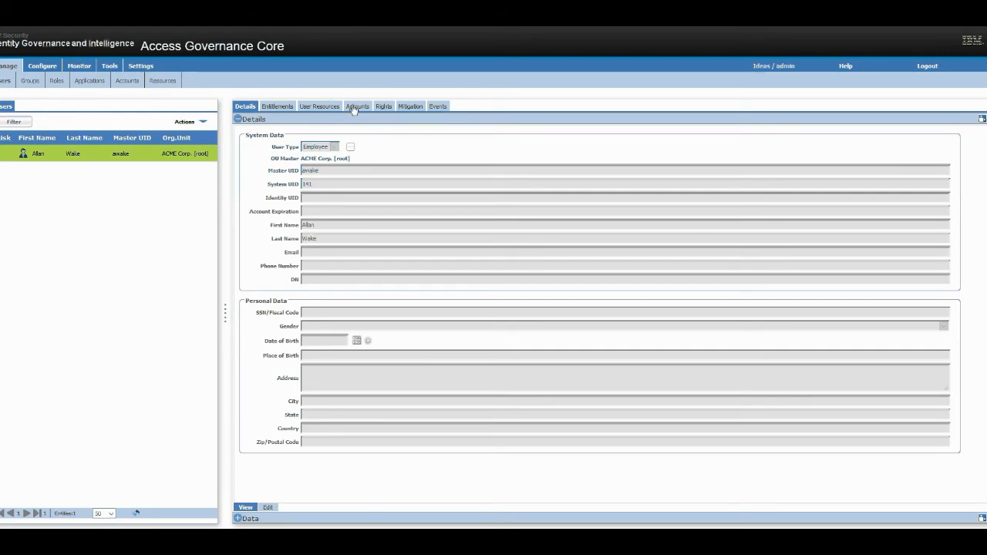
left_click(356, 105)
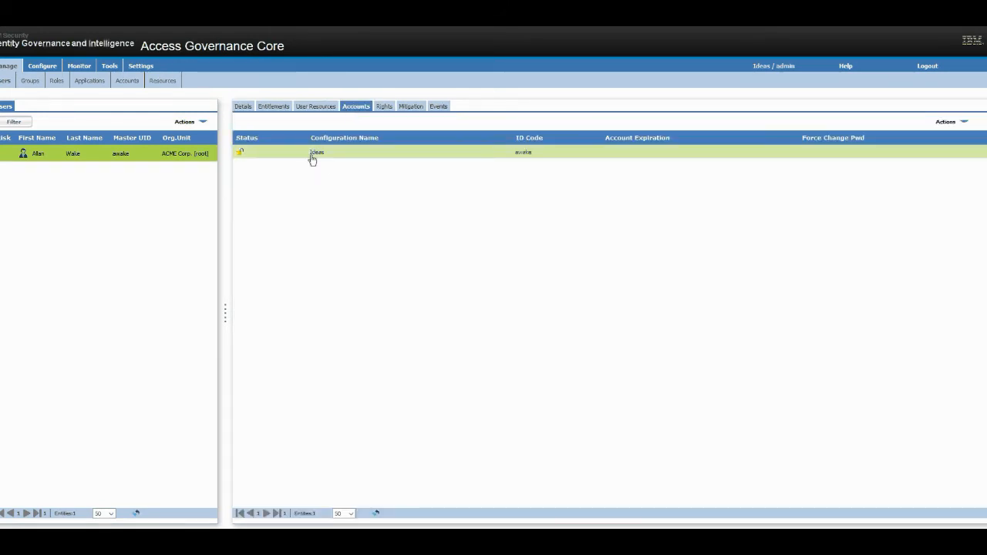
mouse_move(336, 155)
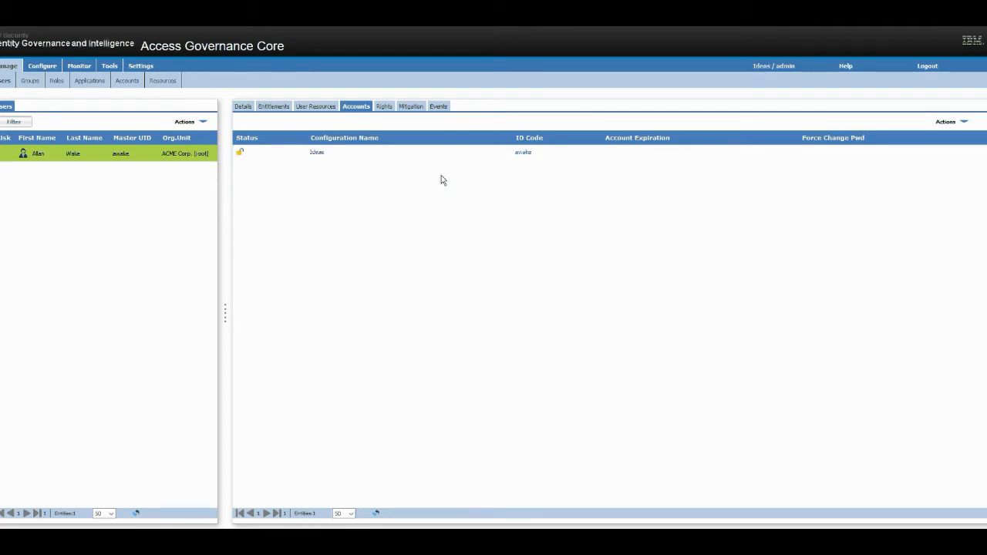
left_click(966, 120)
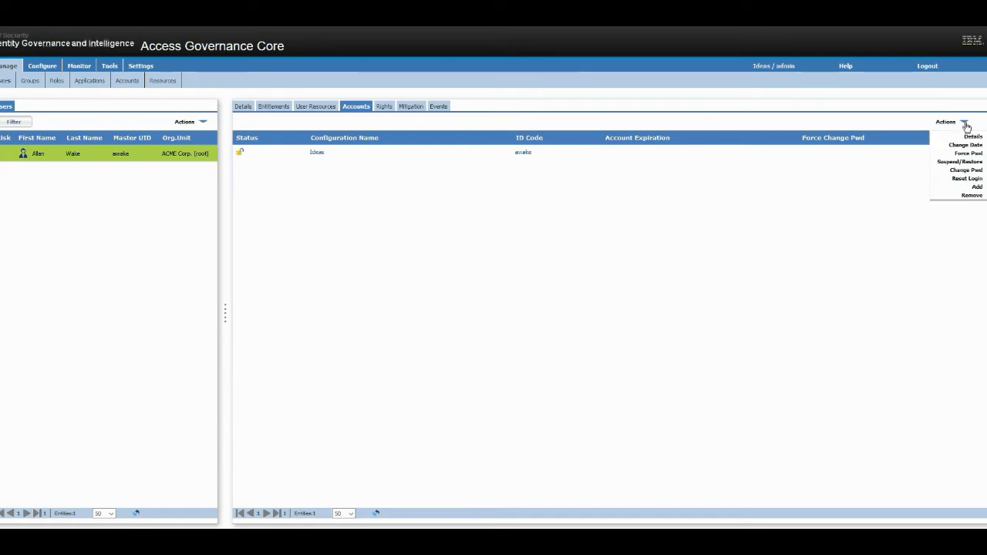
left_click(975, 187)
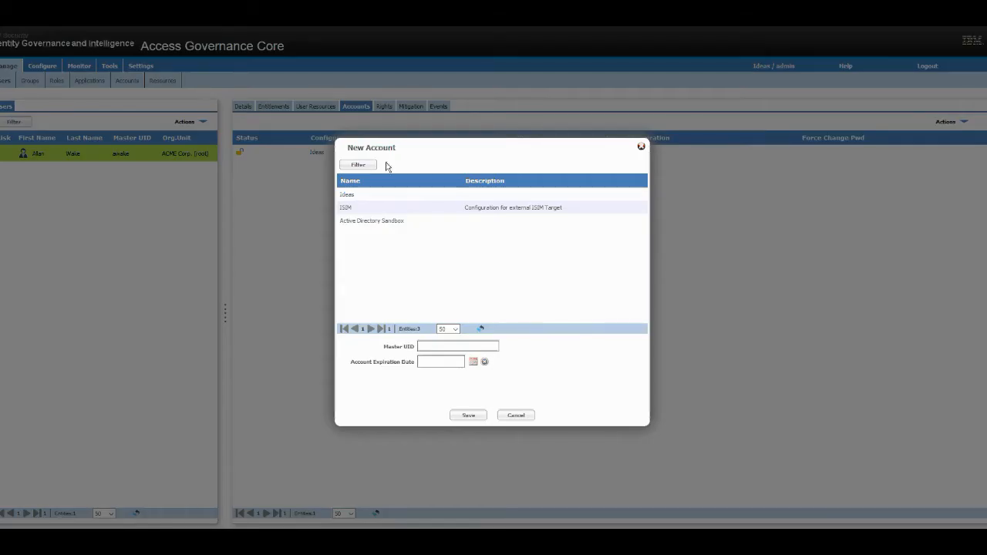
left_click(393, 221)
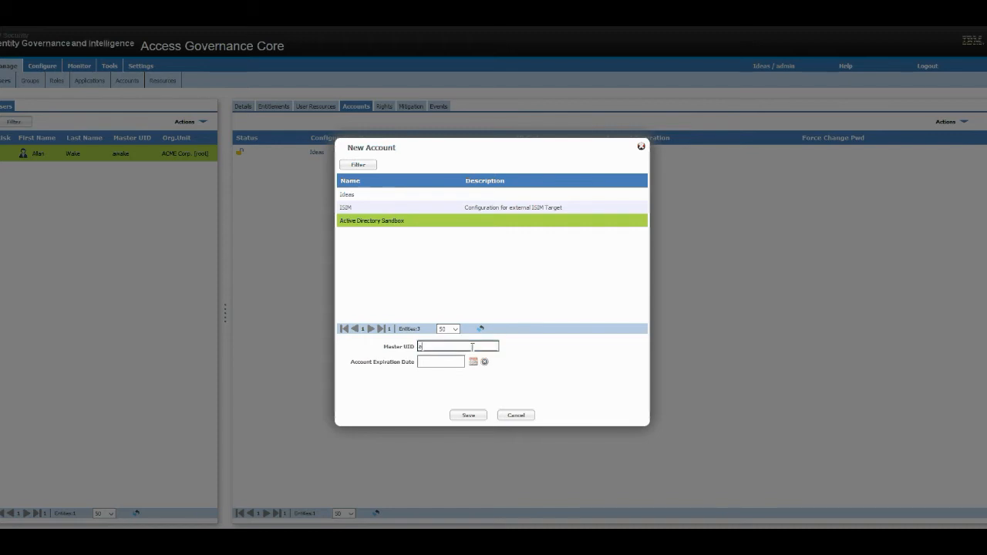
Step: Name the account 'awake' and set and confirm its password
type("awake")
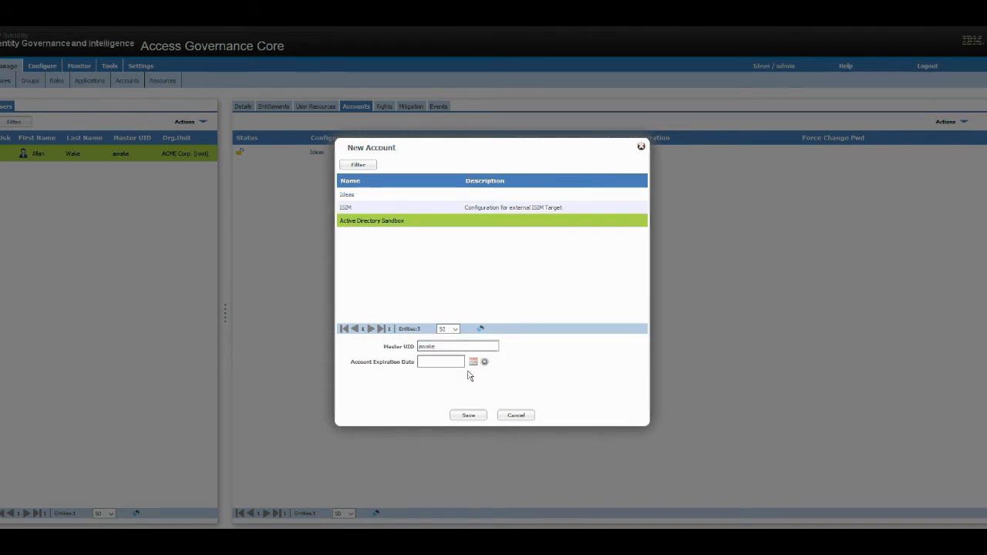
left_click(467, 415)
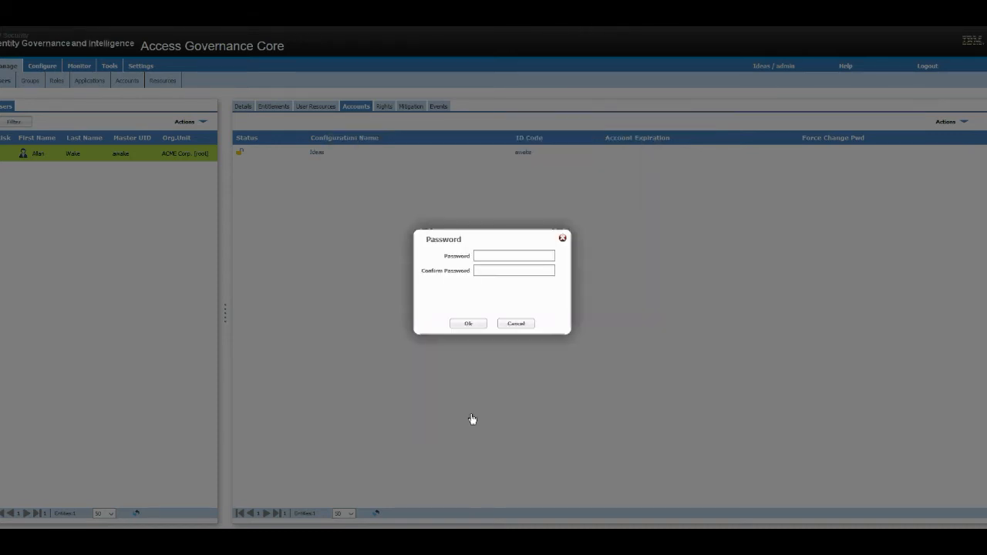
left_click(514, 256)
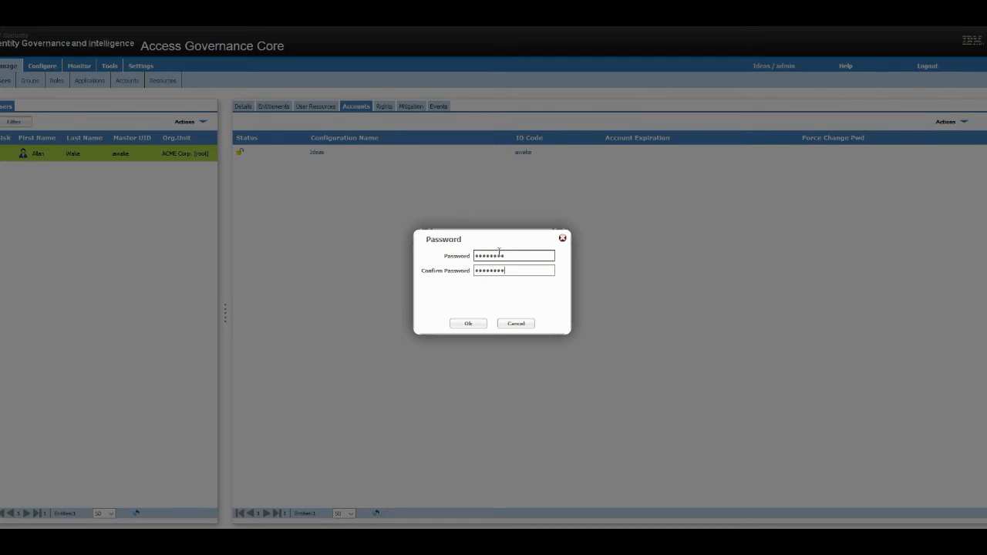
left_click(469, 324)
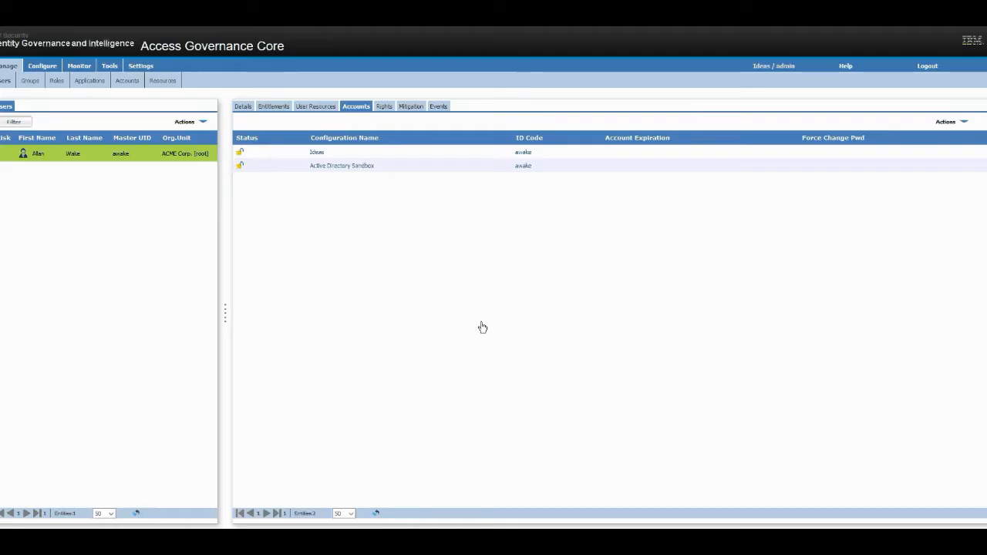
mouse_move(327, 177)
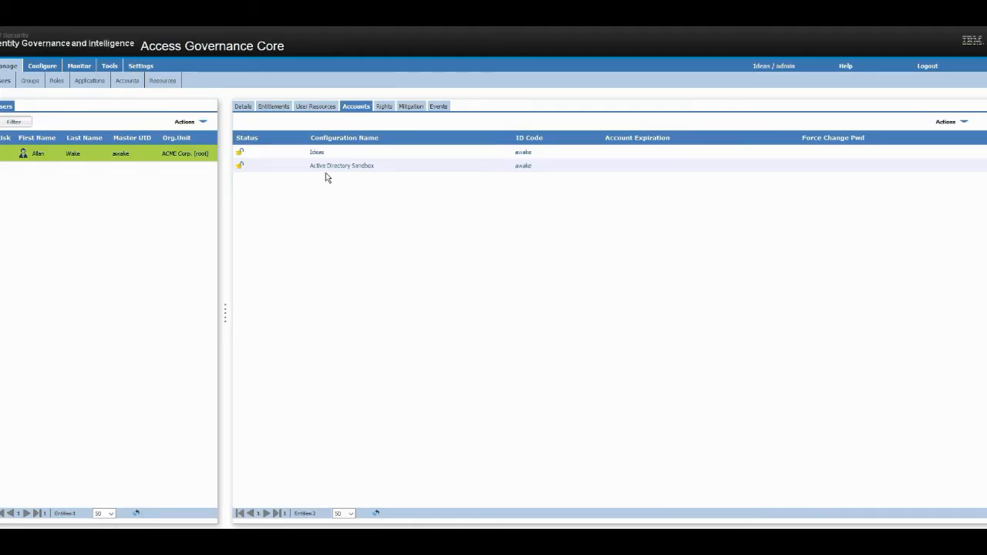
Step: In Monitor, view the OUT events showing the unprocessed Create Account event for Active Directory Sandbox
left_click(341, 167)
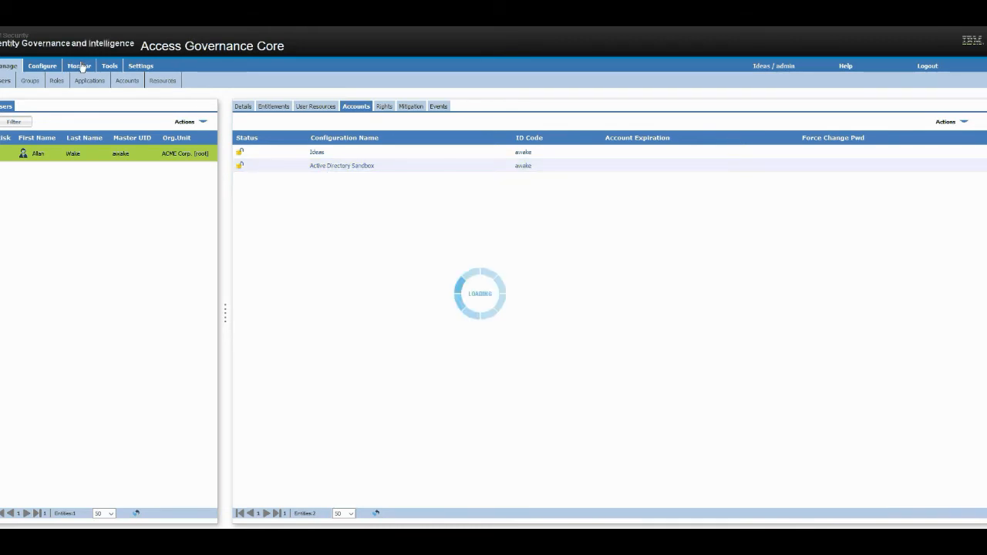
left_click(78, 65)
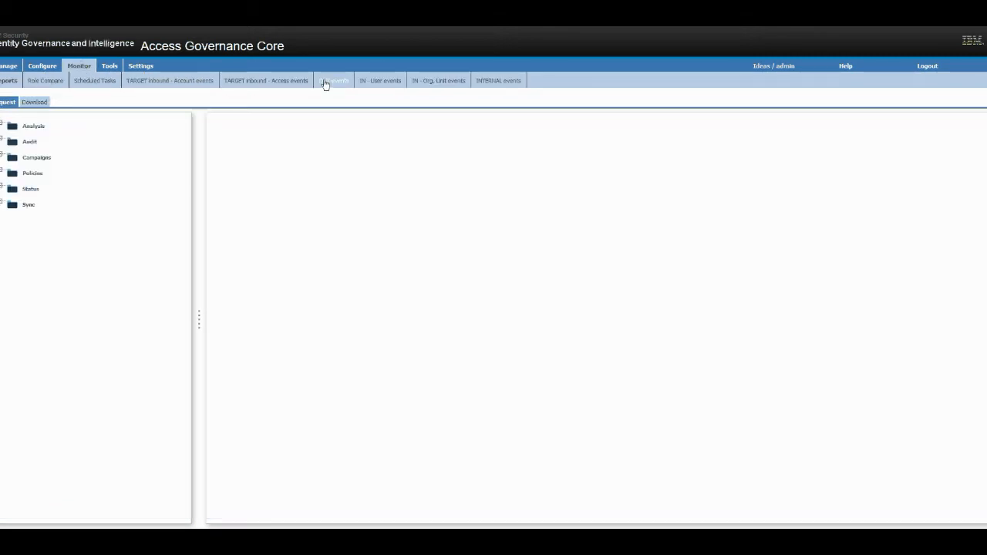
left_click(334, 80)
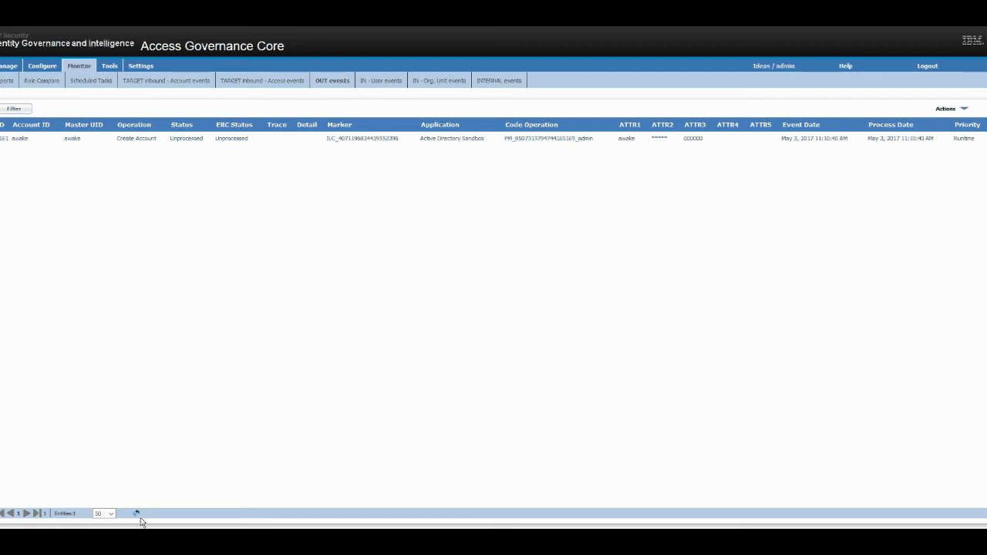
left_click(136, 512)
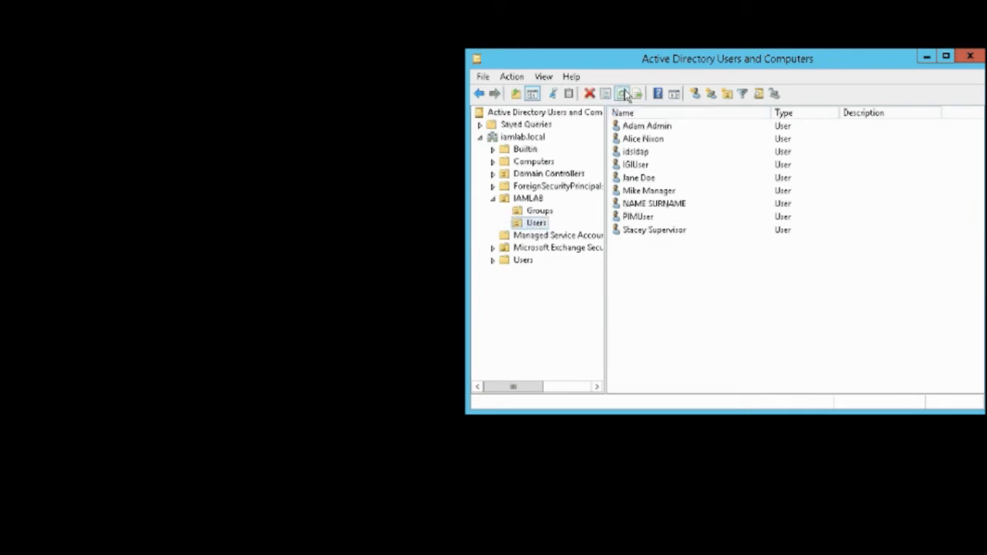
left_click(623, 93)
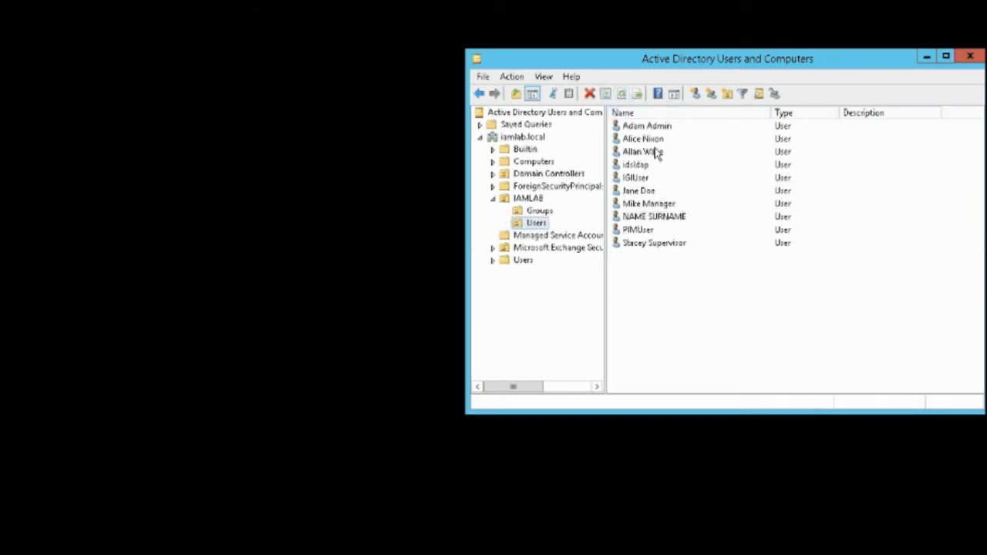
left_click(642, 151)
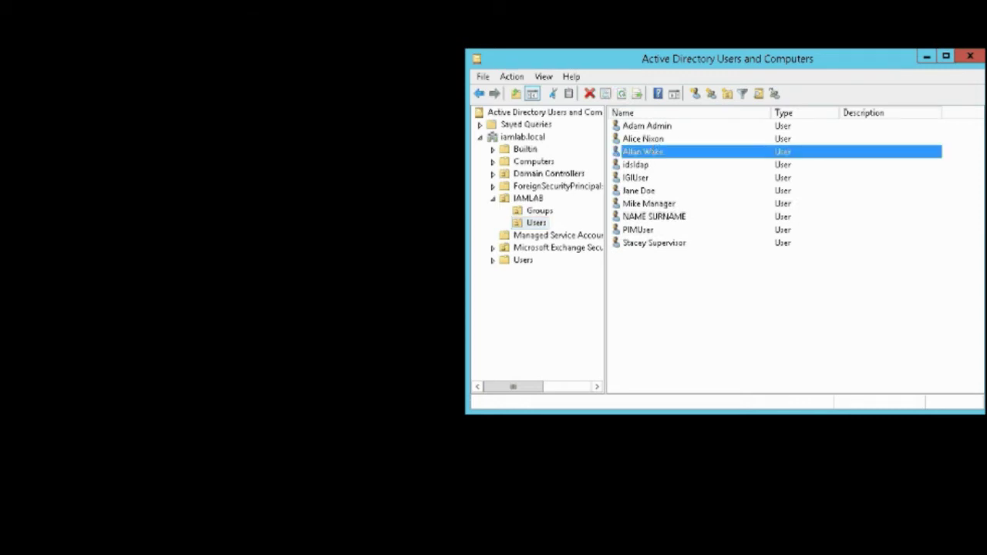
double_click(642, 152)
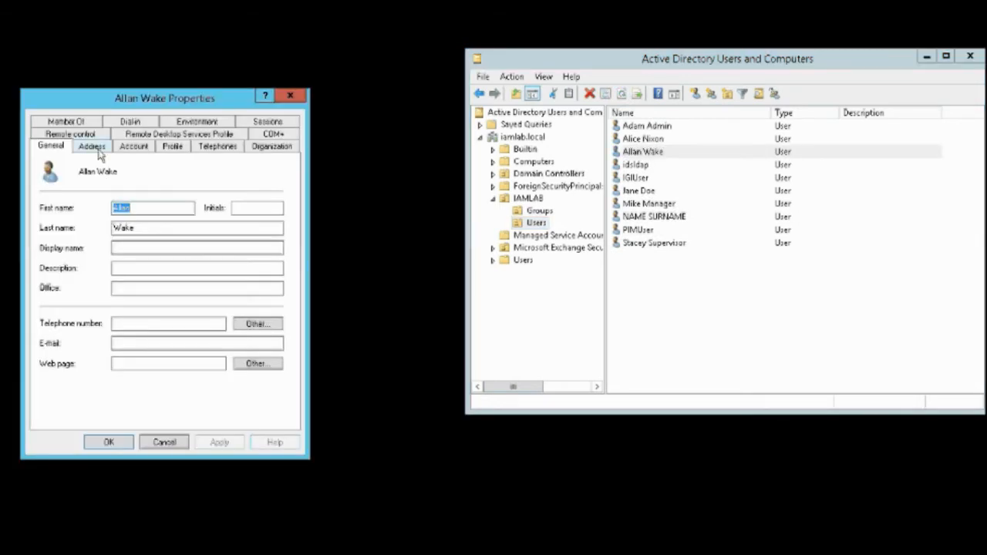
left_click(132, 145)
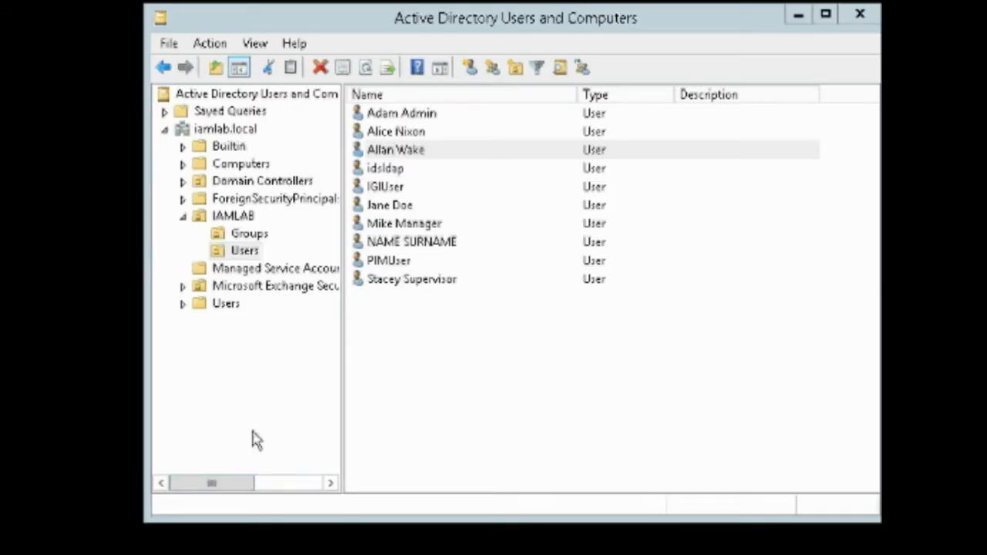
Step: Review the demo users CSV columns: name, surname, OU and target
left_click(398, 150)
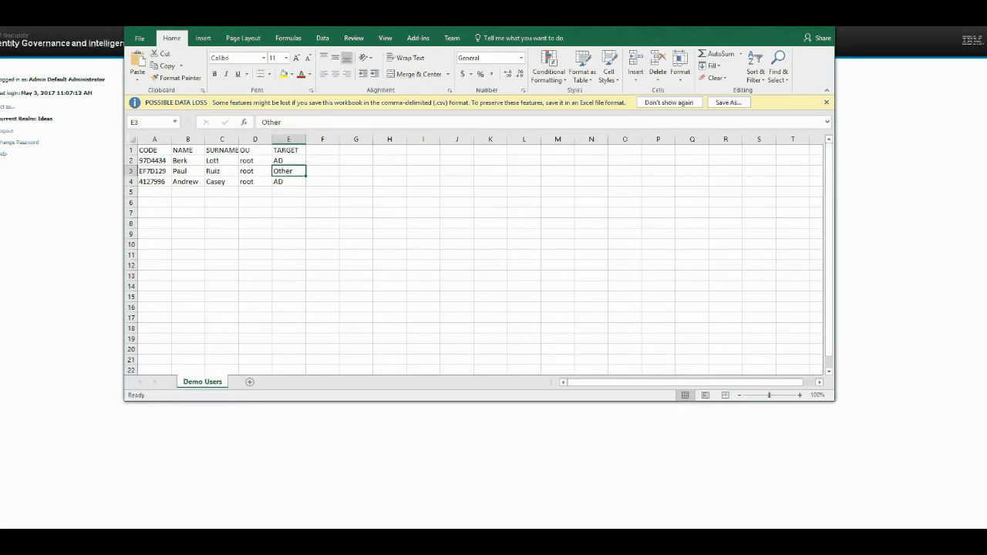
left_click(186, 149)
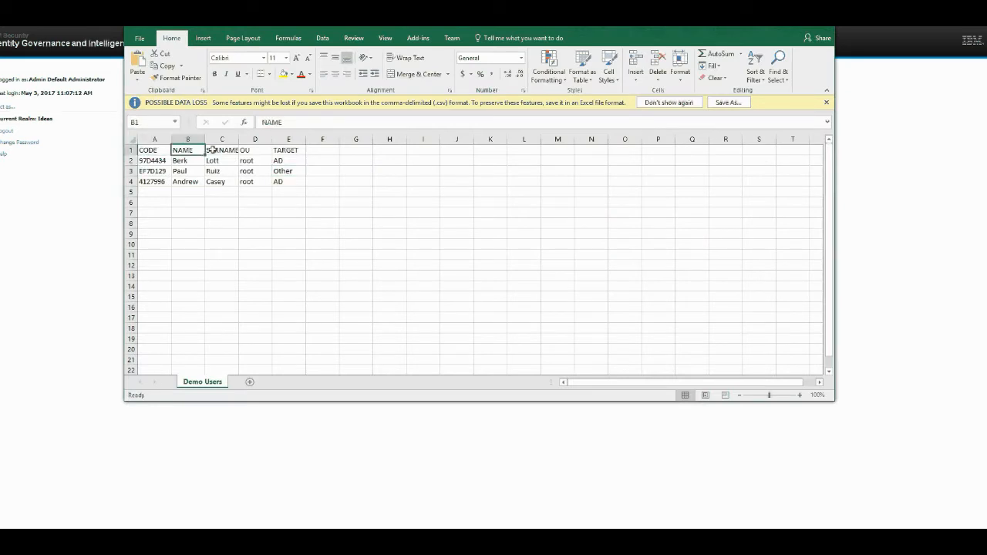
left_click(257, 149)
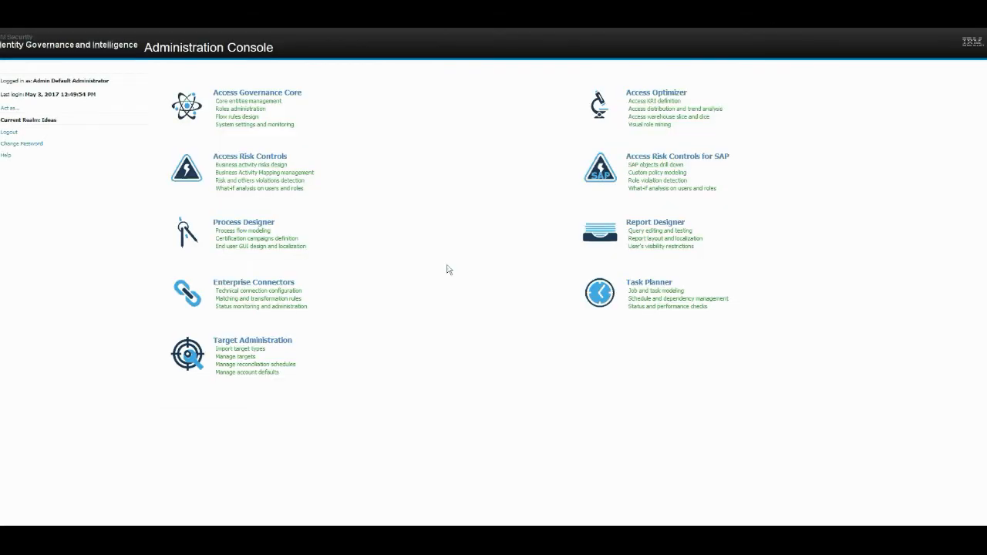
mouse_move(249, 281)
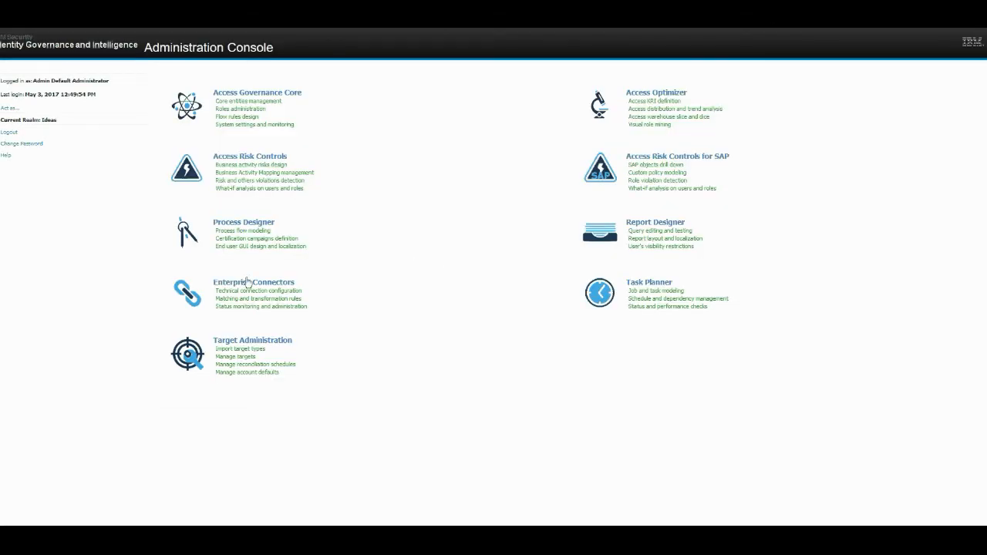
Step: Run the CSV Users connector from Enterprise Connectors
left_click(253, 283)
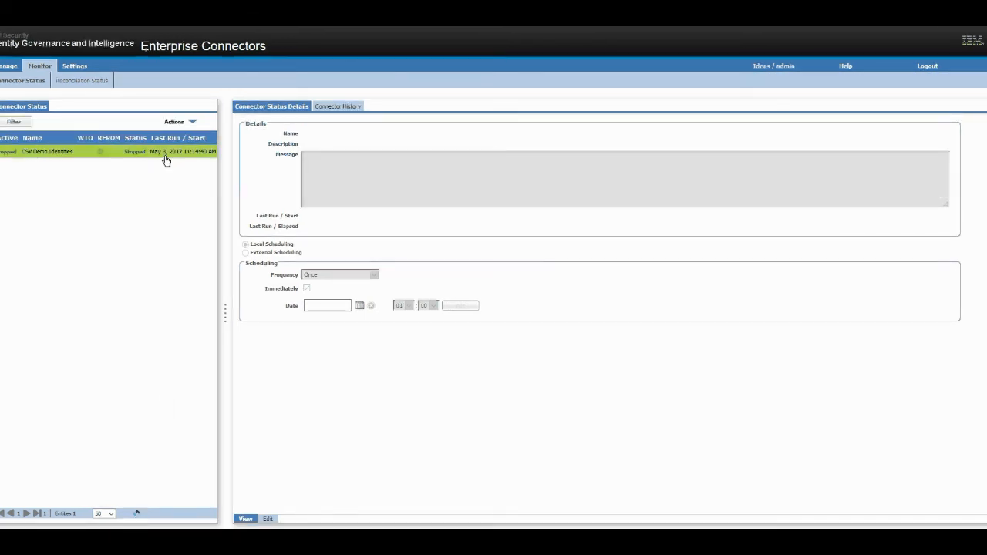
left_click(48, 151)
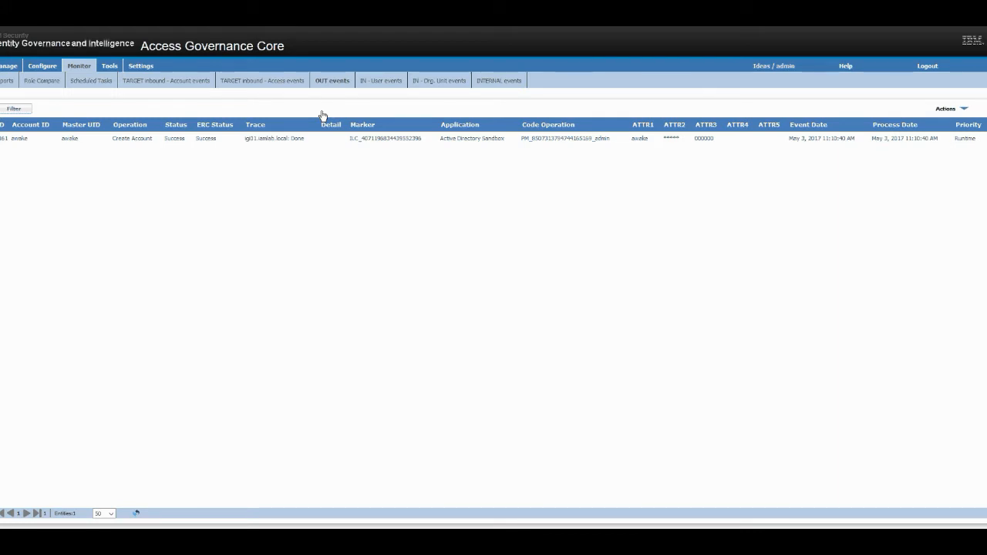
mouse_move(94, 80)
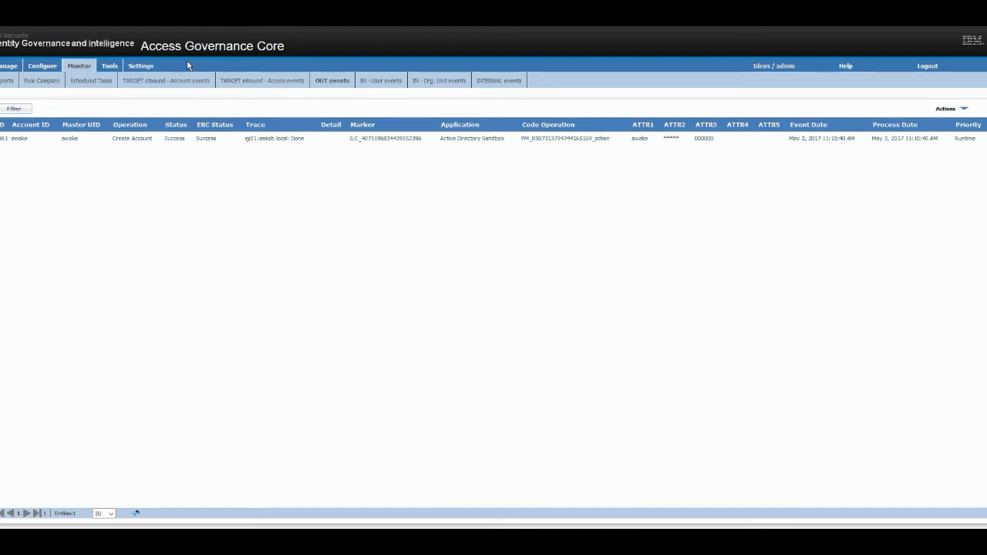
mouse_move(86, 68)
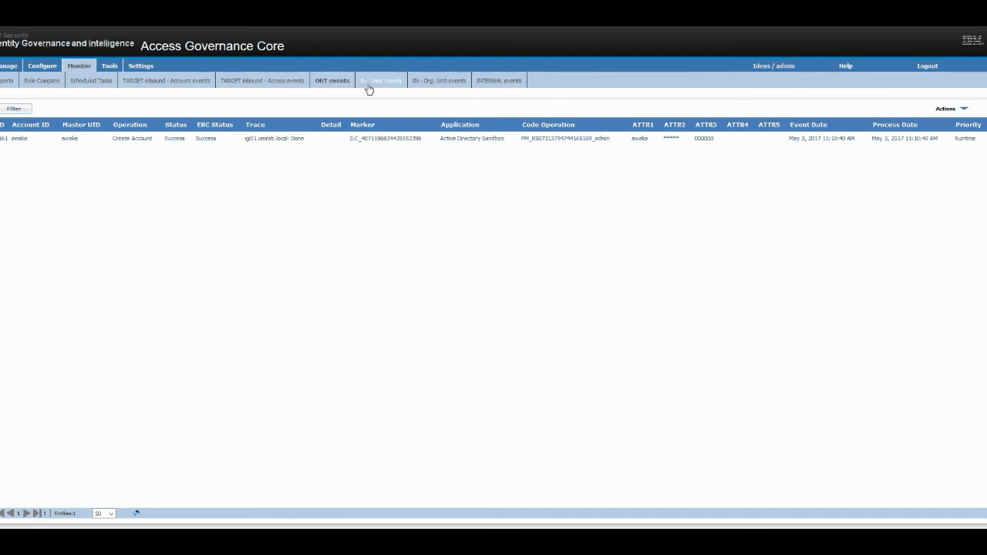
Step: Refresh the inbound User events until the three Create User rows show Success
left_click(381, 80)
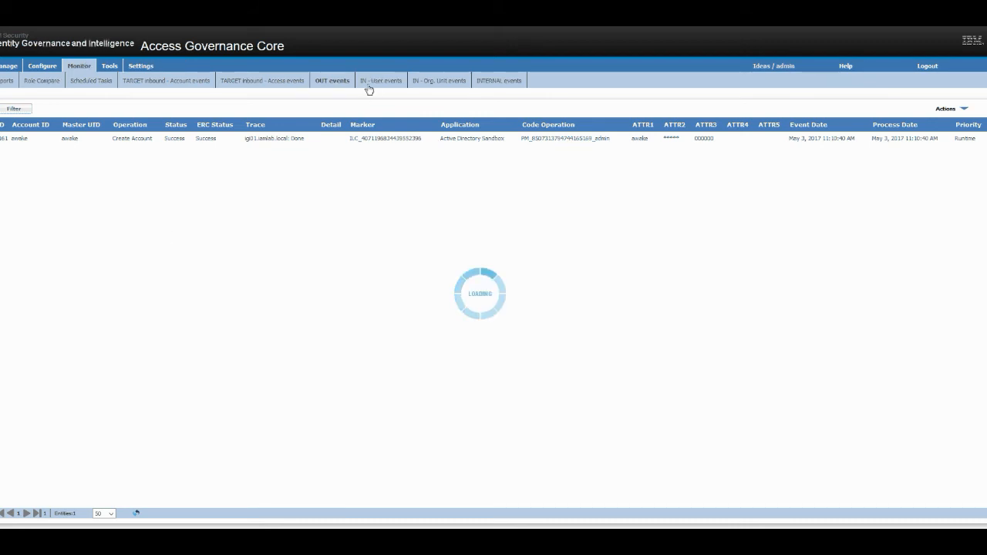
left_click(381, 81)
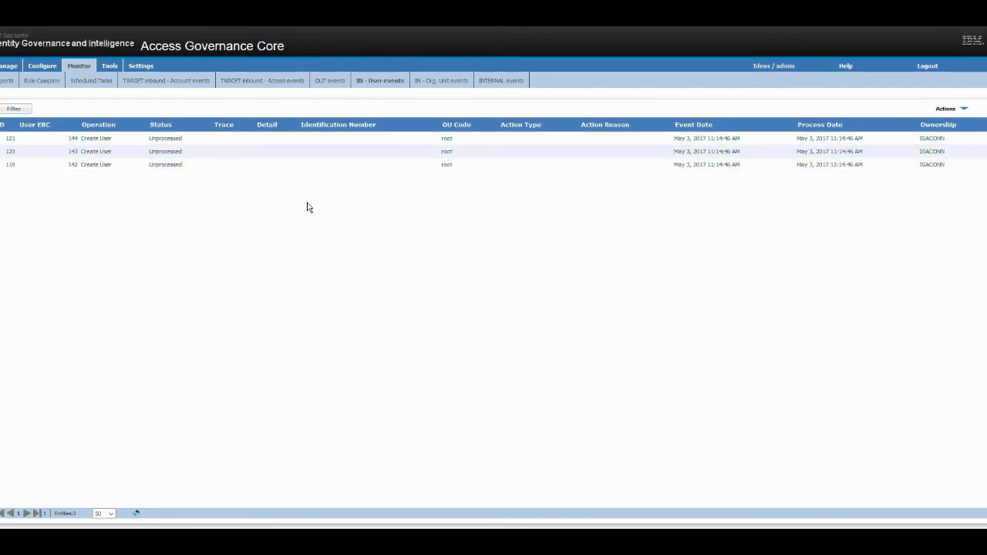
mouse_move(136, 515)
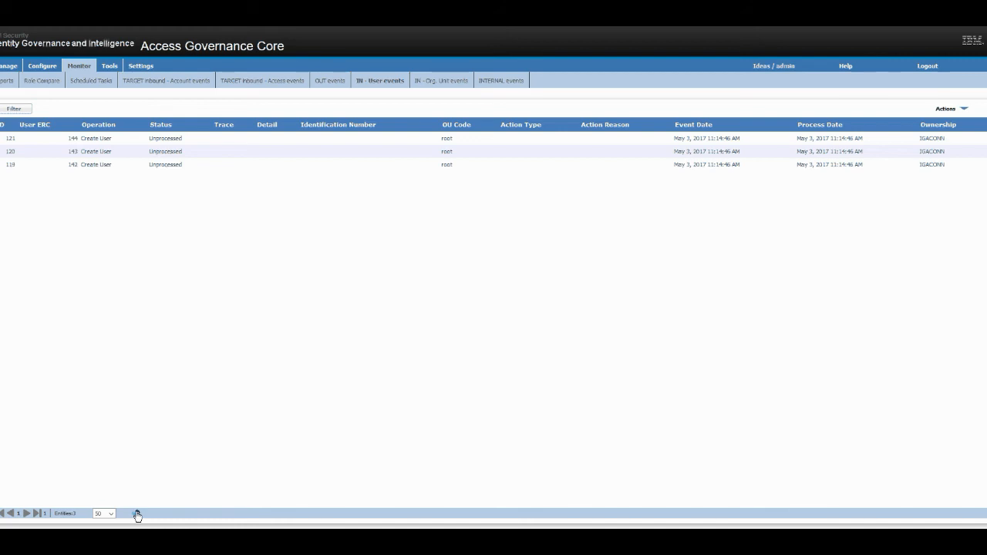
left_click(135, 515)
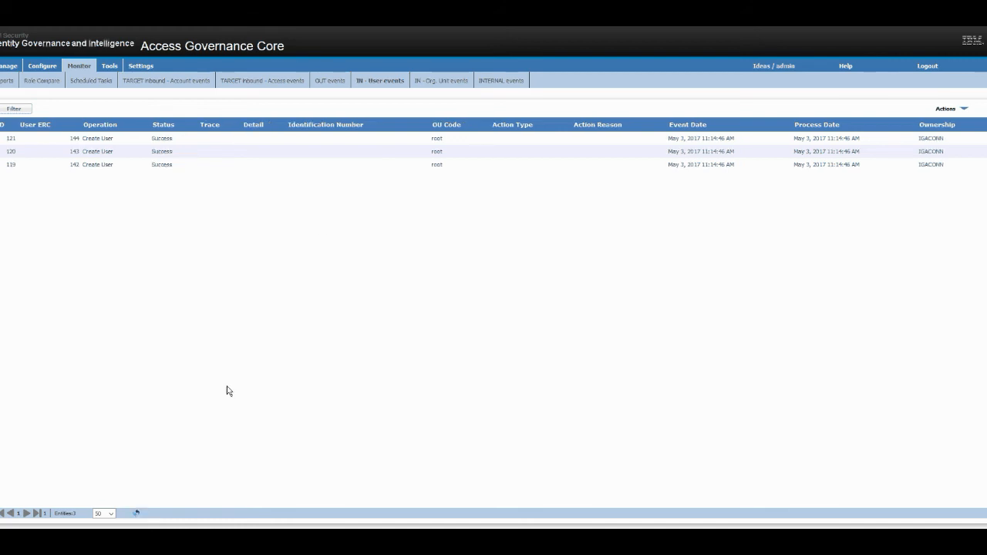
mouse_move(321, 177)
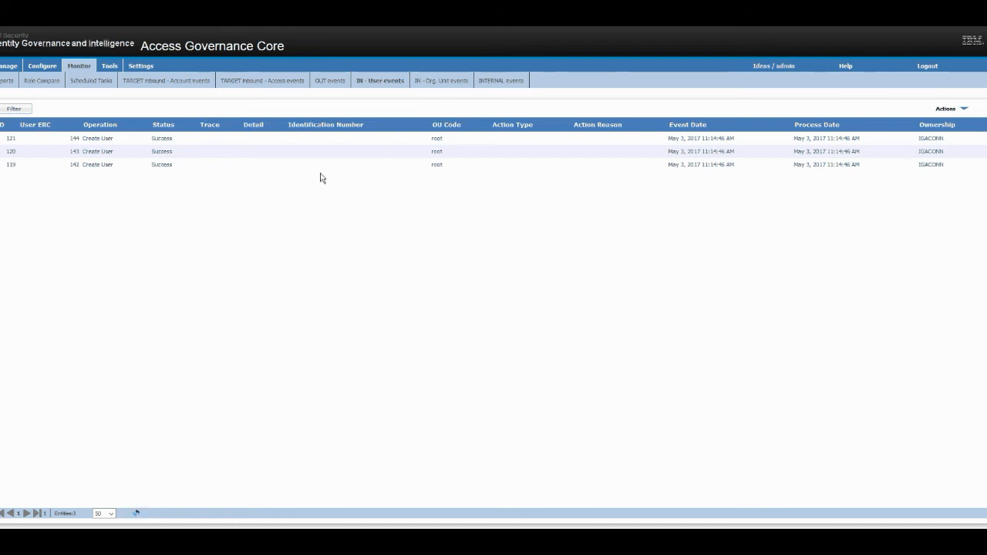
mouse_move(51, 74)
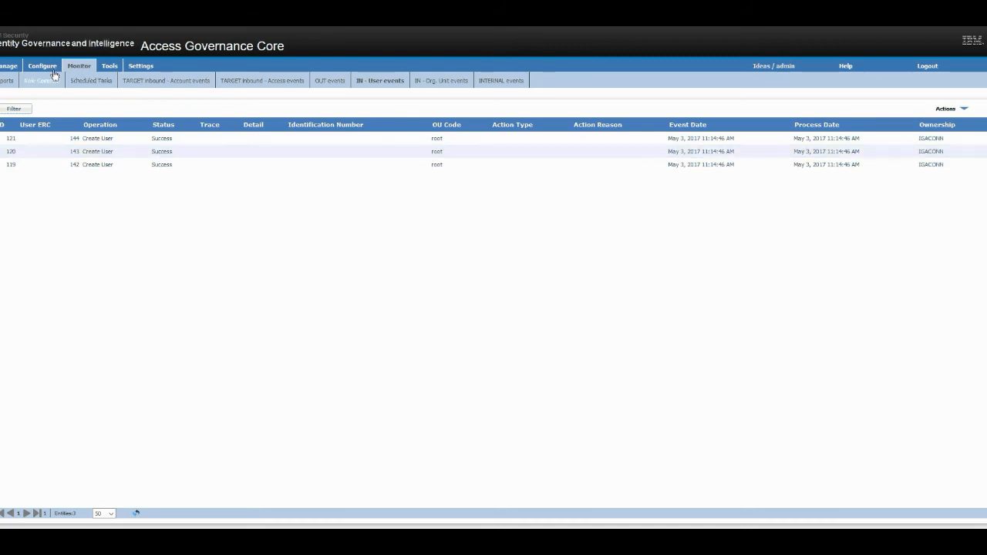
Step: List the users under Manage, now including the three imported from the CSV
left_click(9, 65)
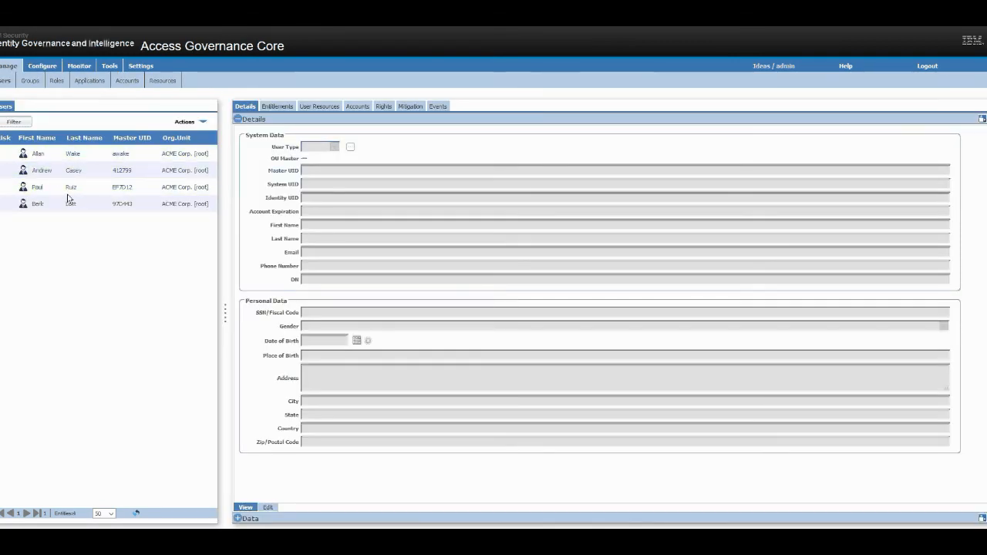
left_click(69, 186)
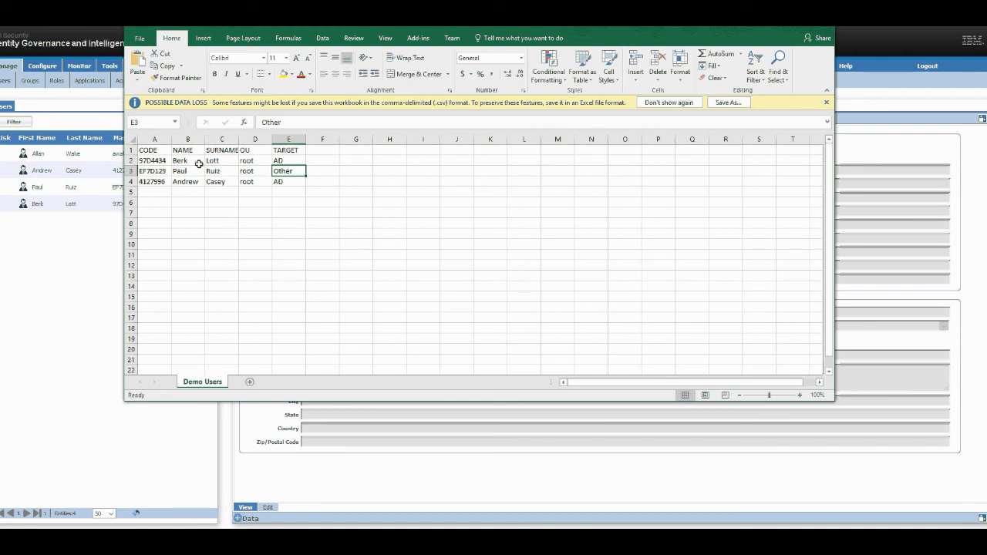
mouse_move(759, 48)
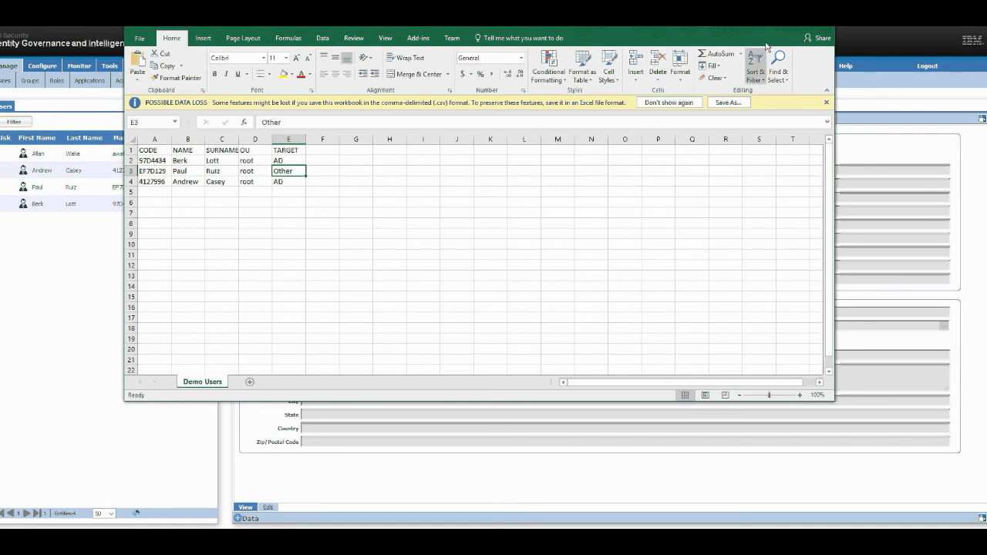
mouse_move(358, 157)
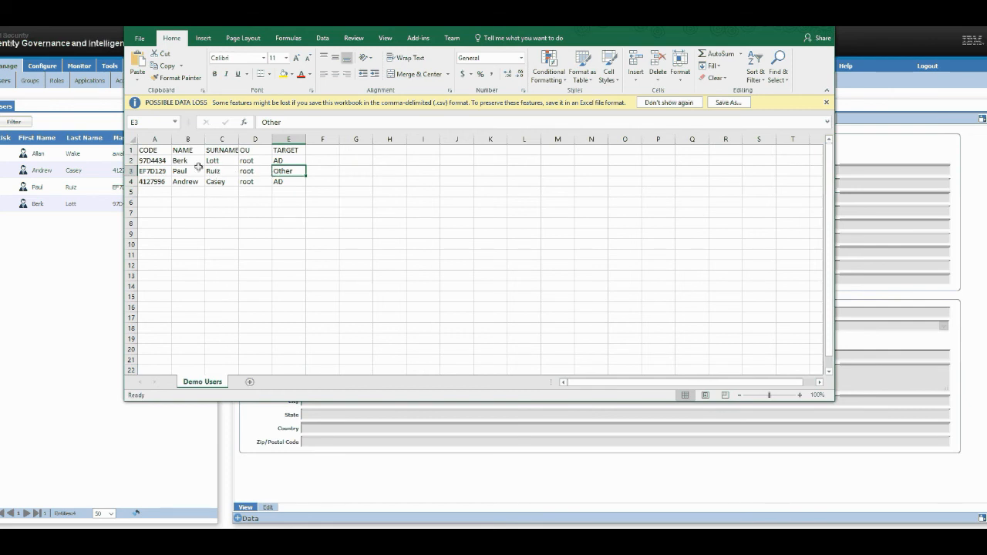
Step: Compare against the CSV rows, checking each user's AD or Other target
left_click(289, 160)
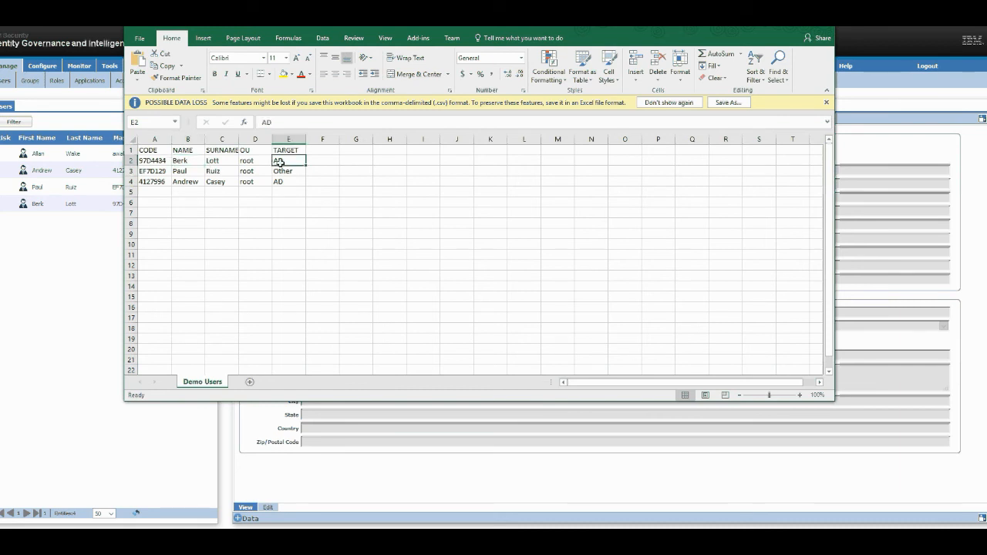
left_click(188, 183)
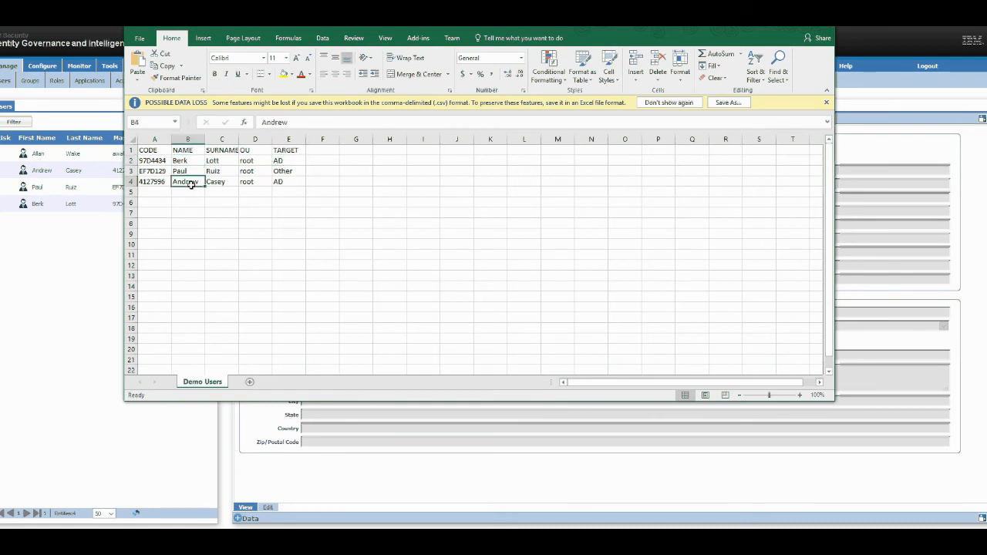
left_click(287, 182)
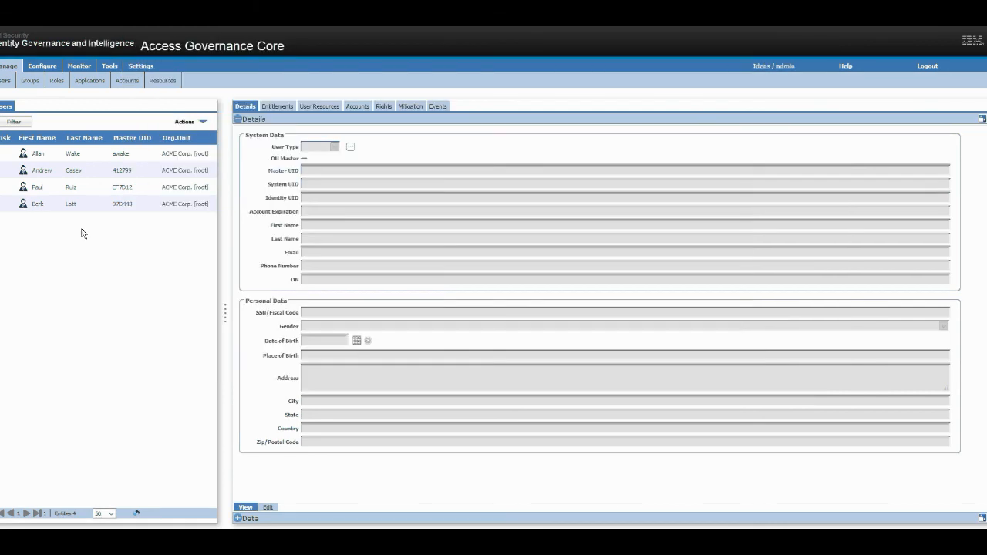
Step: Check the imported users' accounts: Active Directory Sandbox for AD-targeted users, only Ideas for the Other one
left_click(357, 105)
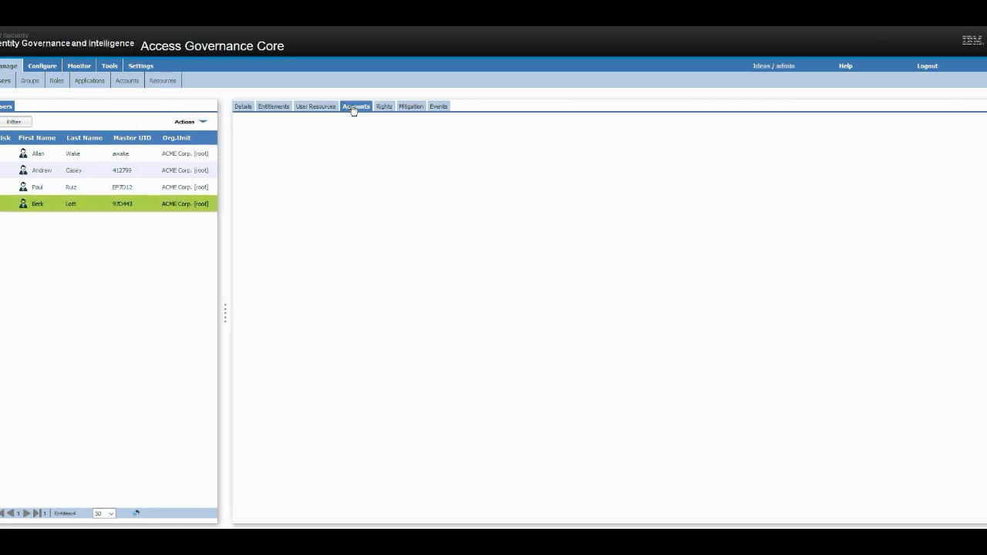
left_click(359, 105)
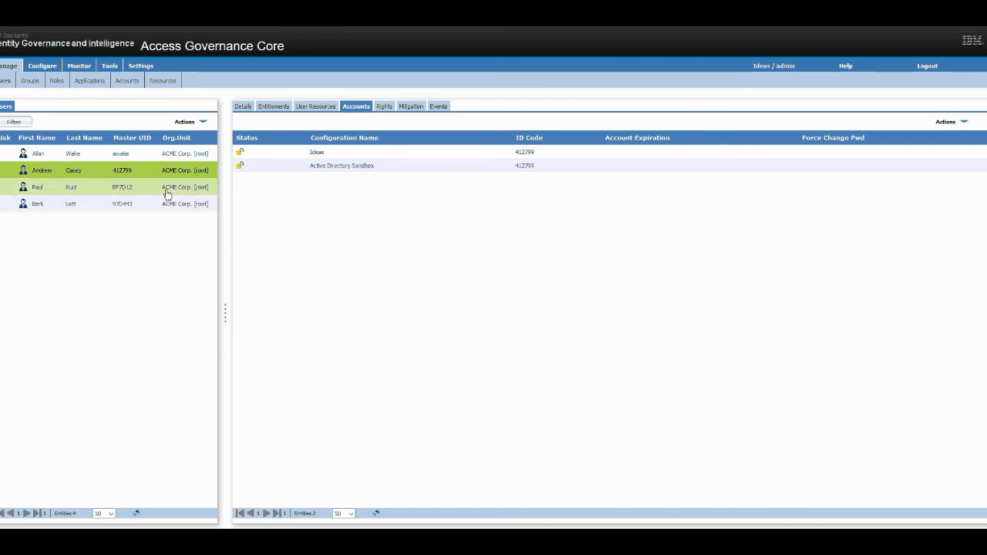
left_click(37, 187)
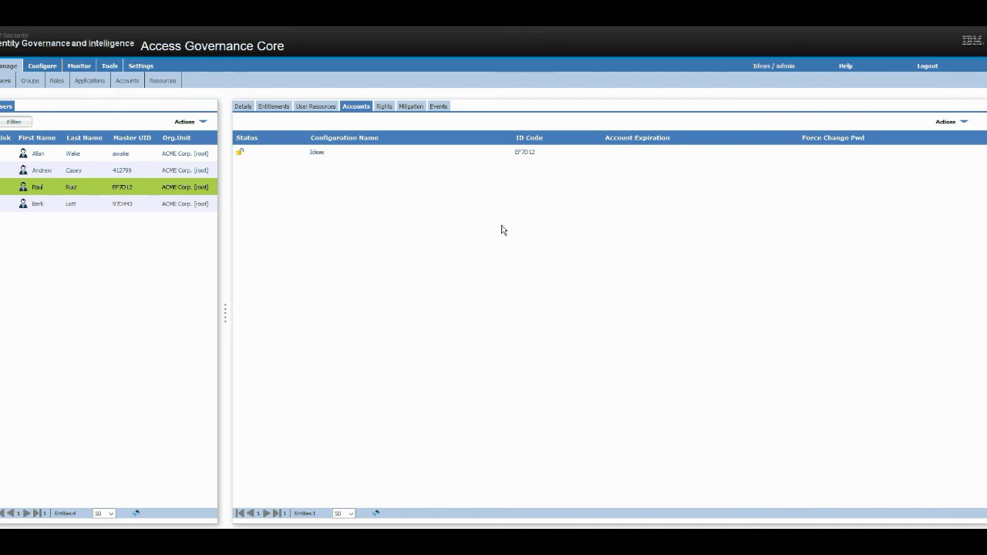
mouse_move(107, 68)
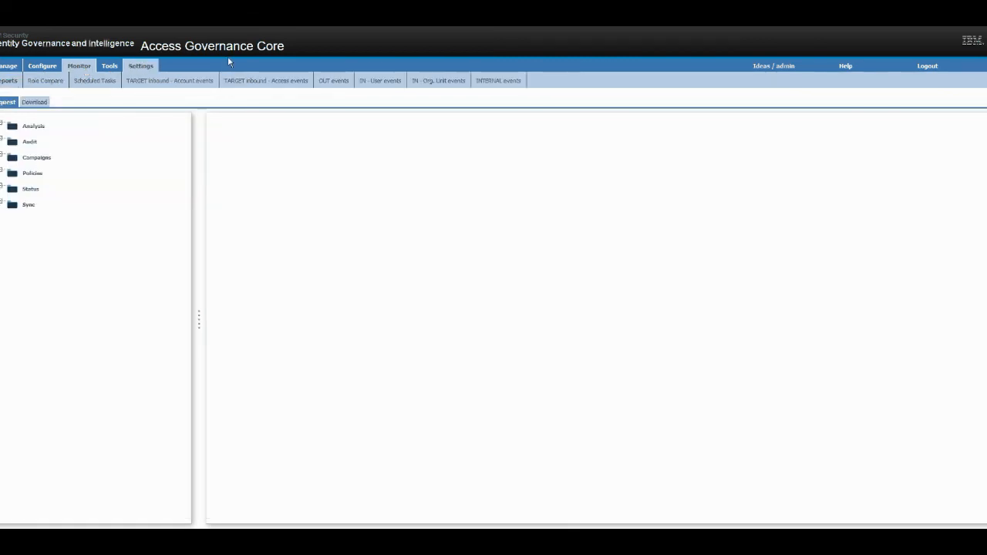
Step: View the OUT events confirming successful Create Account operations on Active Directory Sandbox
left_click(331, 81)
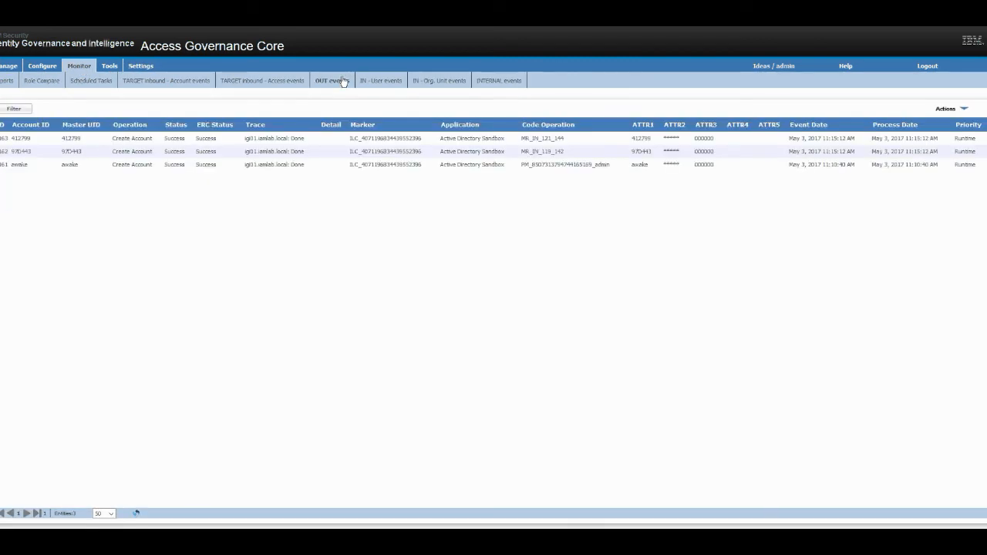
left_click(133, 151)
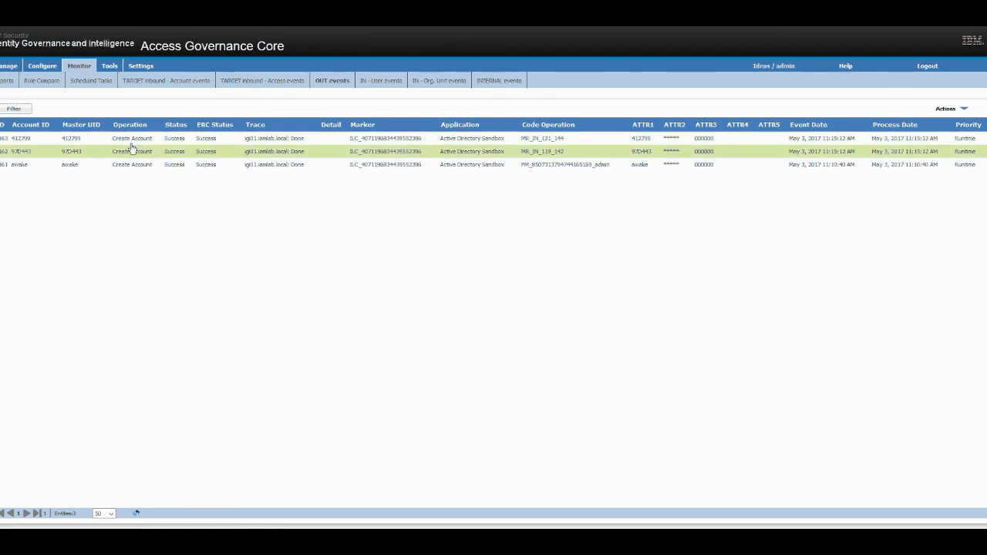
mouse_move(254, 147)
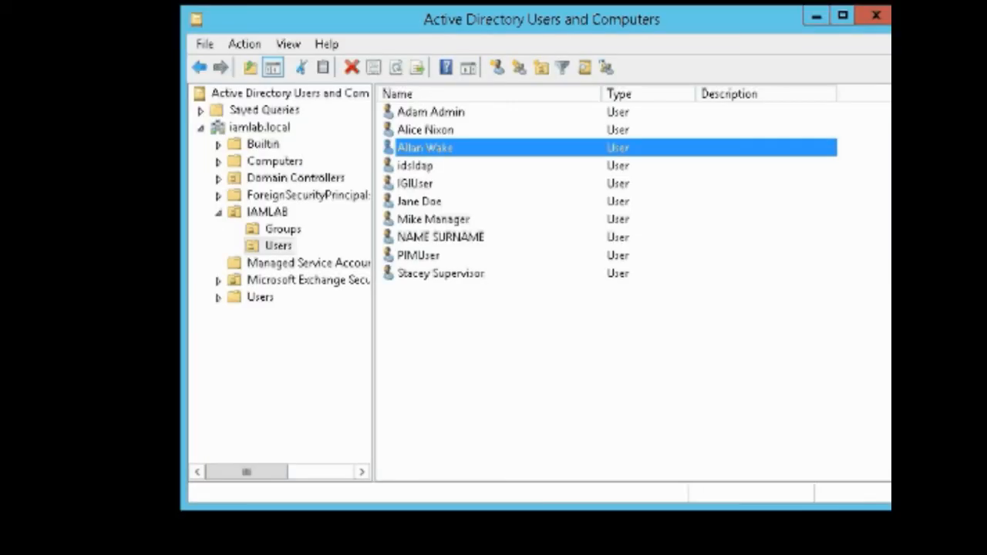
left_click(421, 68)
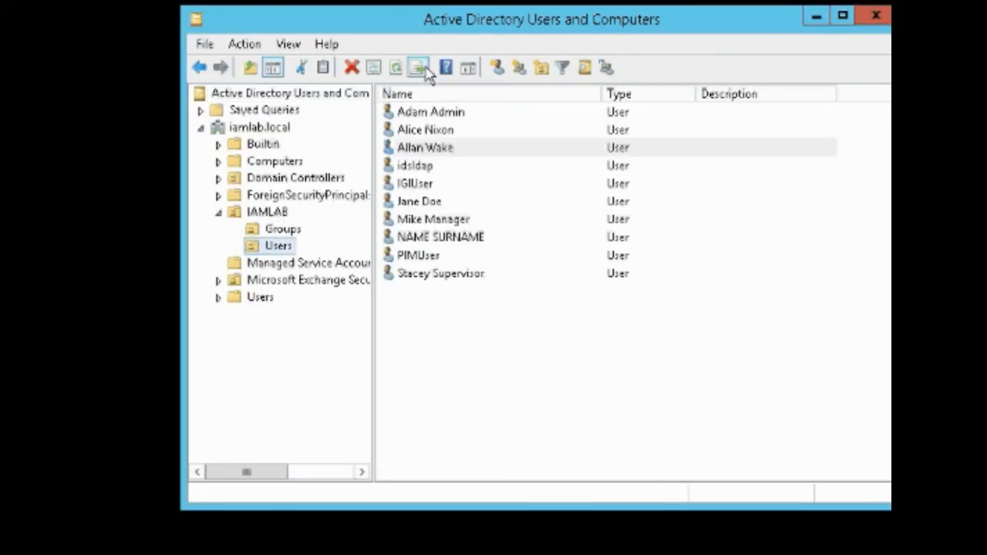
left_click(419, 66)
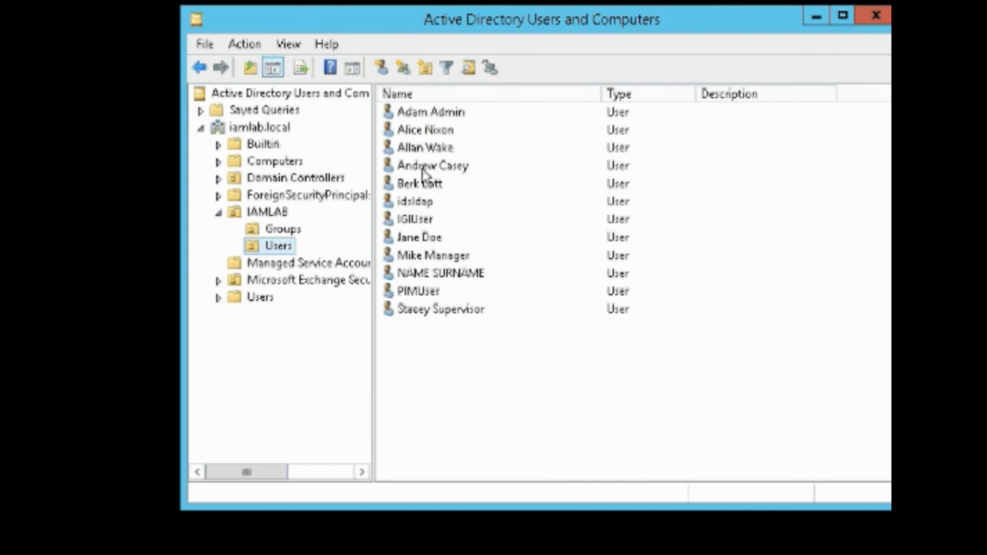
left_click(419, 182)
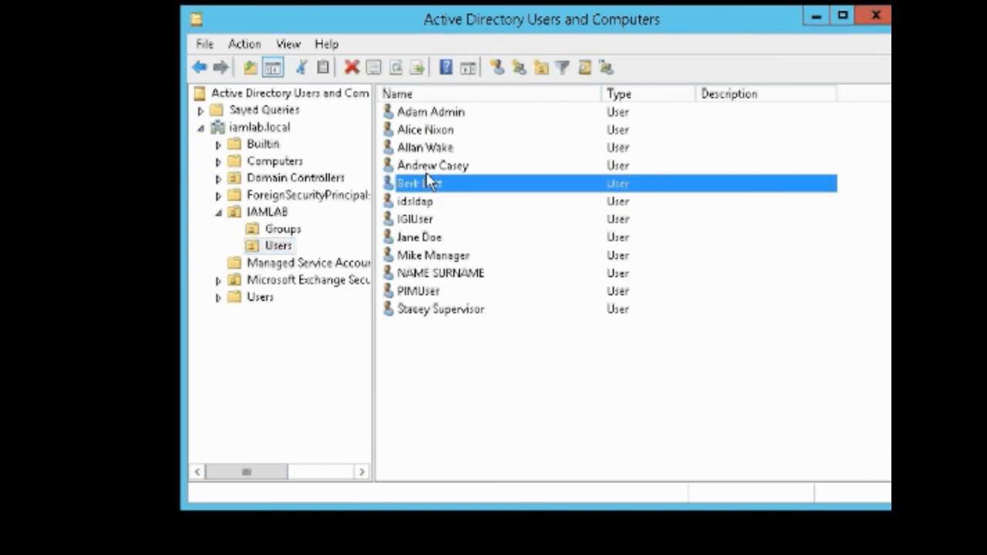